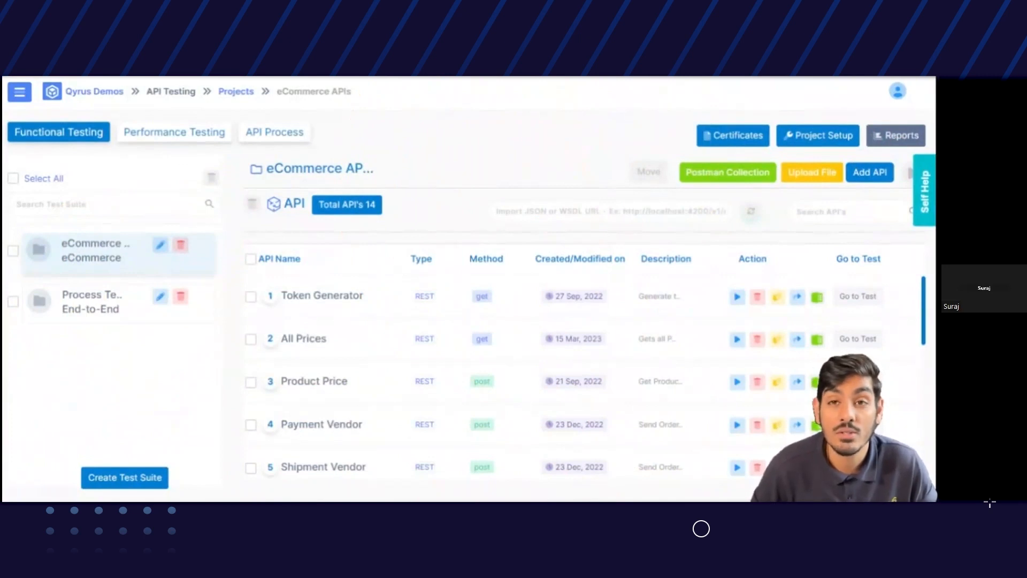
mouse_move(701, 199)
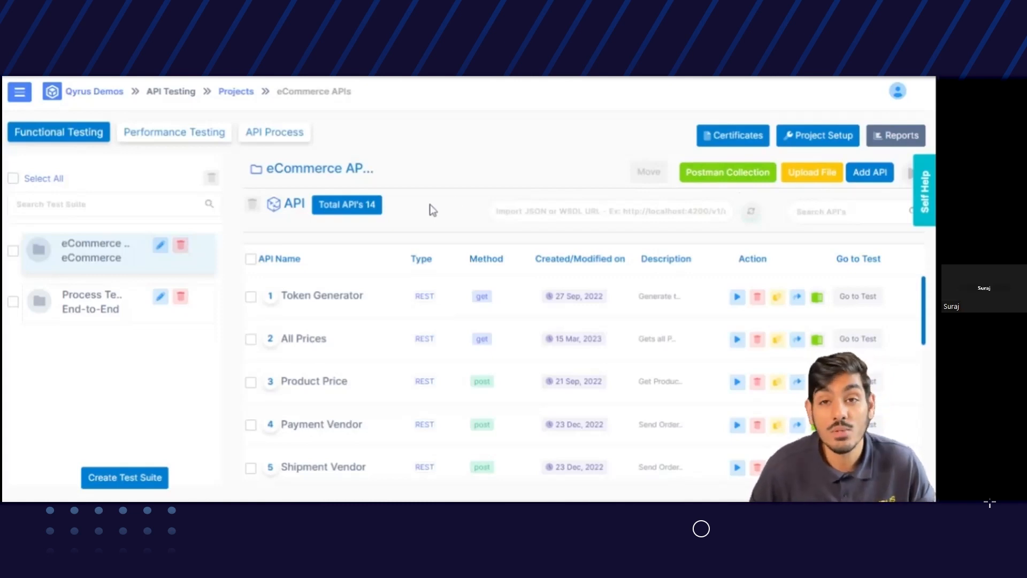
mouse_move(809, 270)
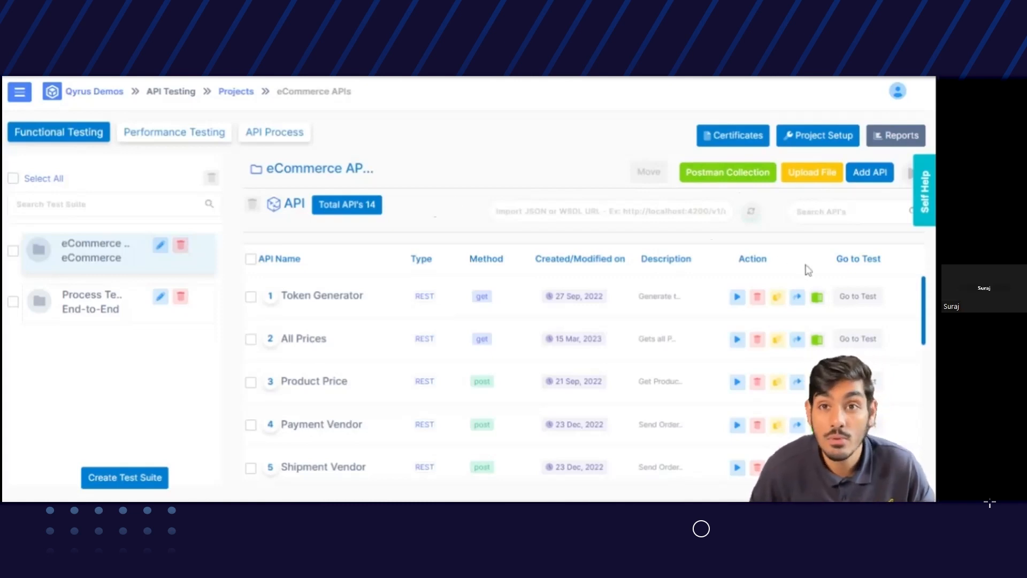
mouse_move(858, 339)
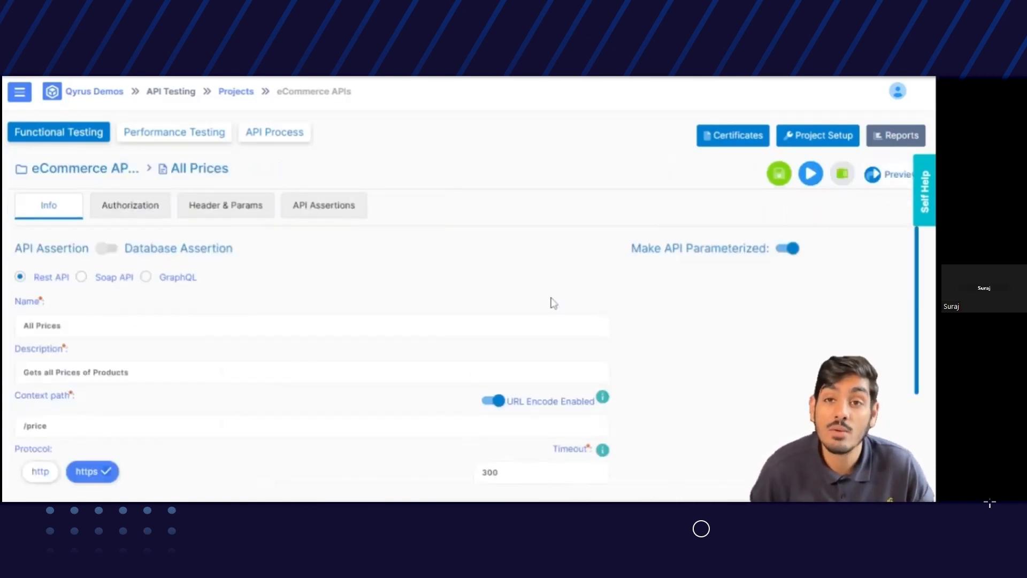
mouse_move(509, 296)
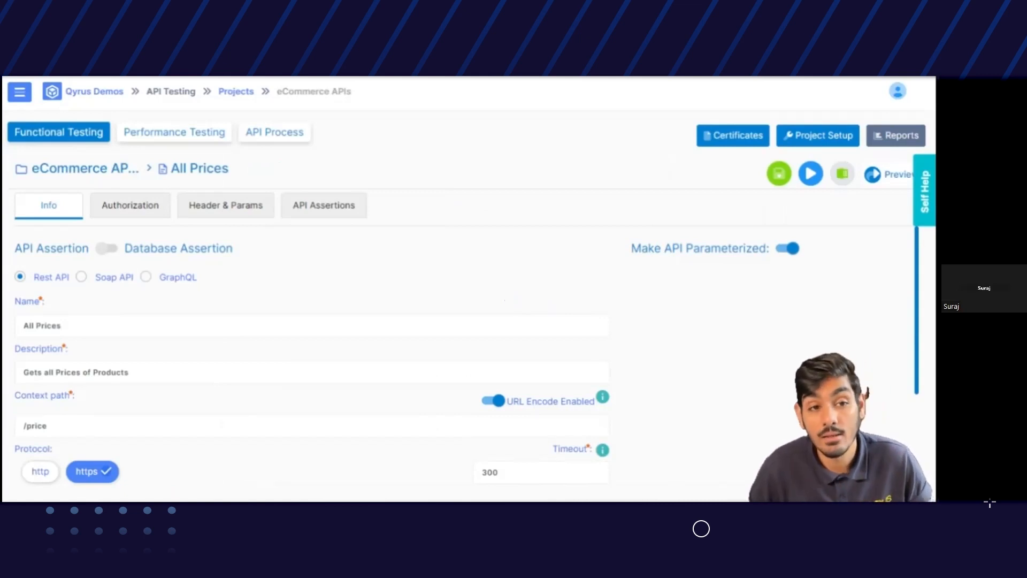
Step: Review the All Prices API's authorization types, headers and parameters, and assertion options
scroll("down", 3)
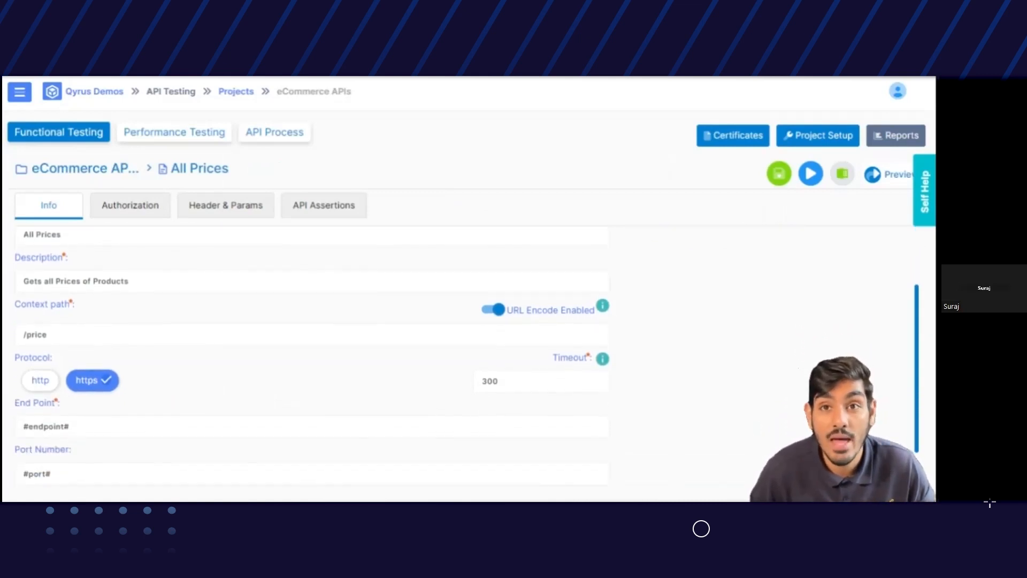
scroll("down", 3)
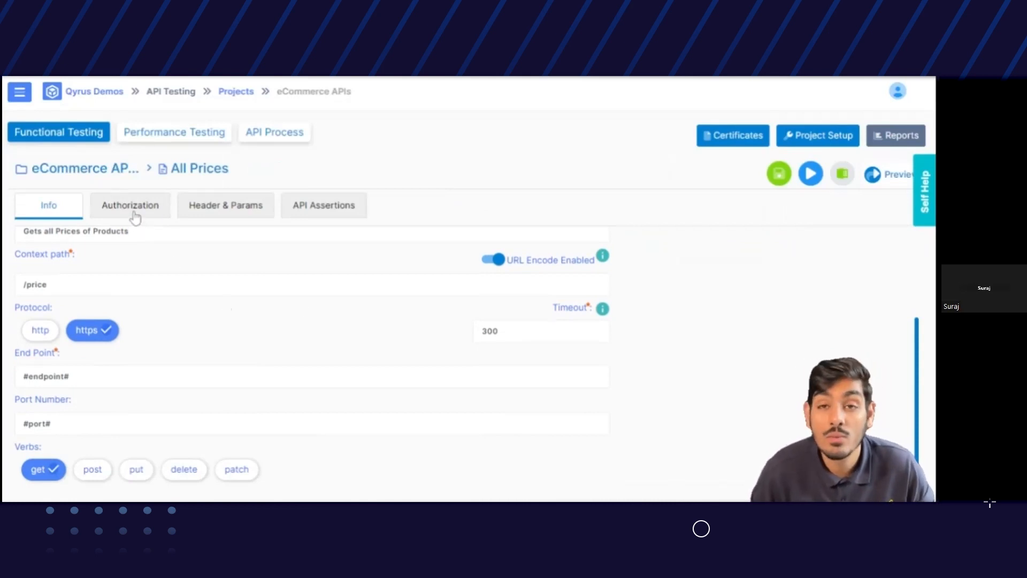
left_click(130, 205)
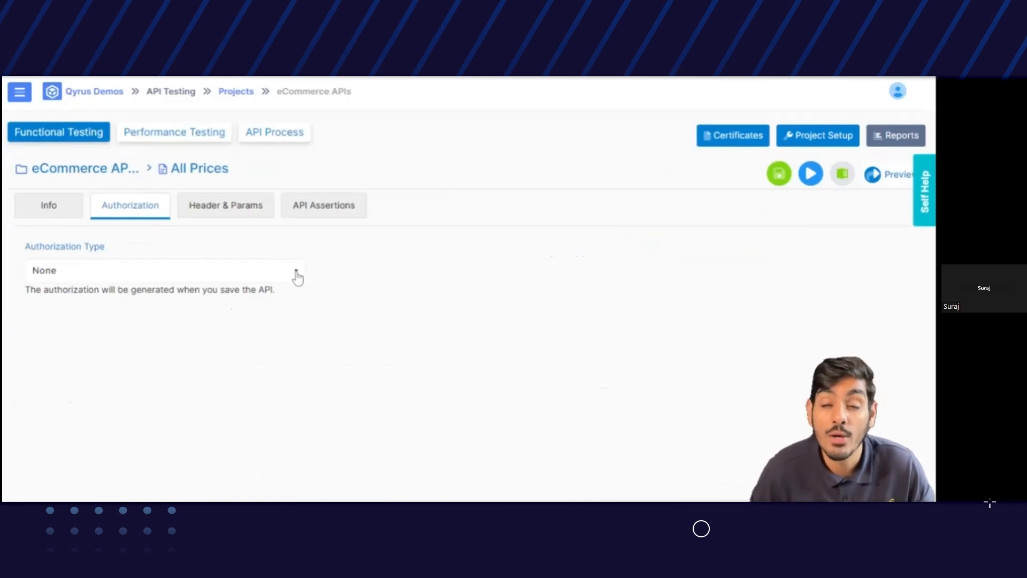
left_click(164, 270)
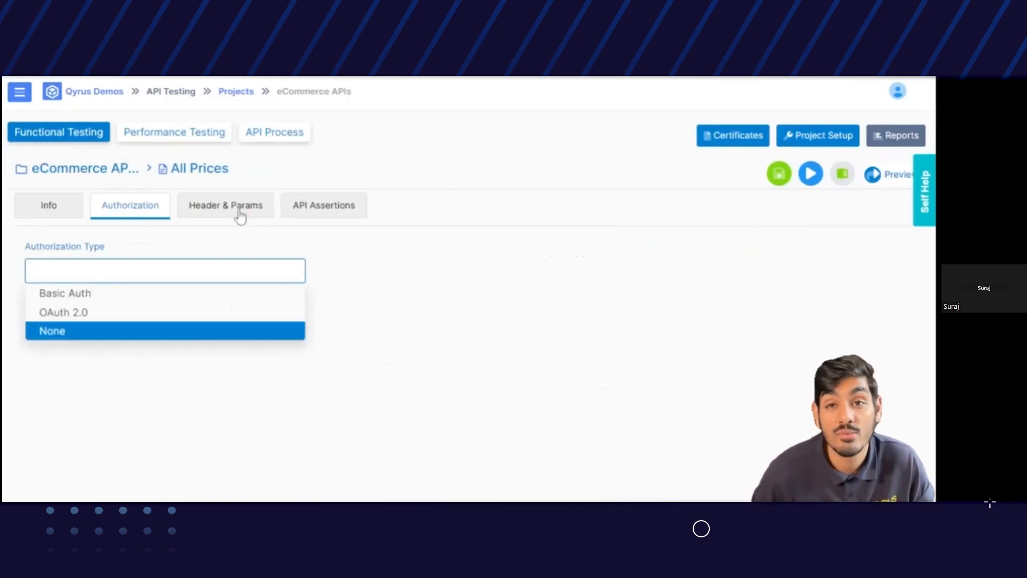
left_click(225, 205)
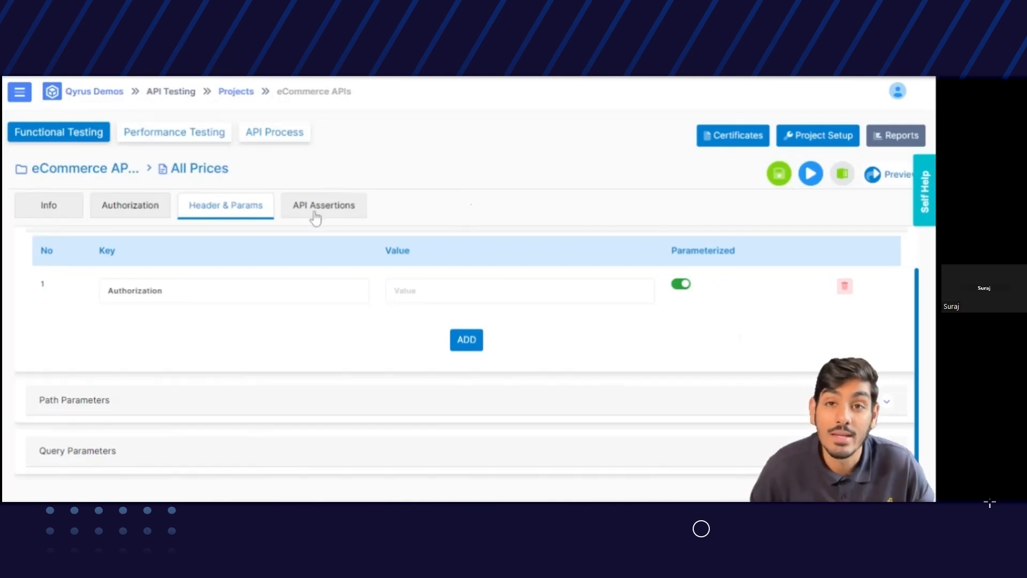
left_click(323, 205)
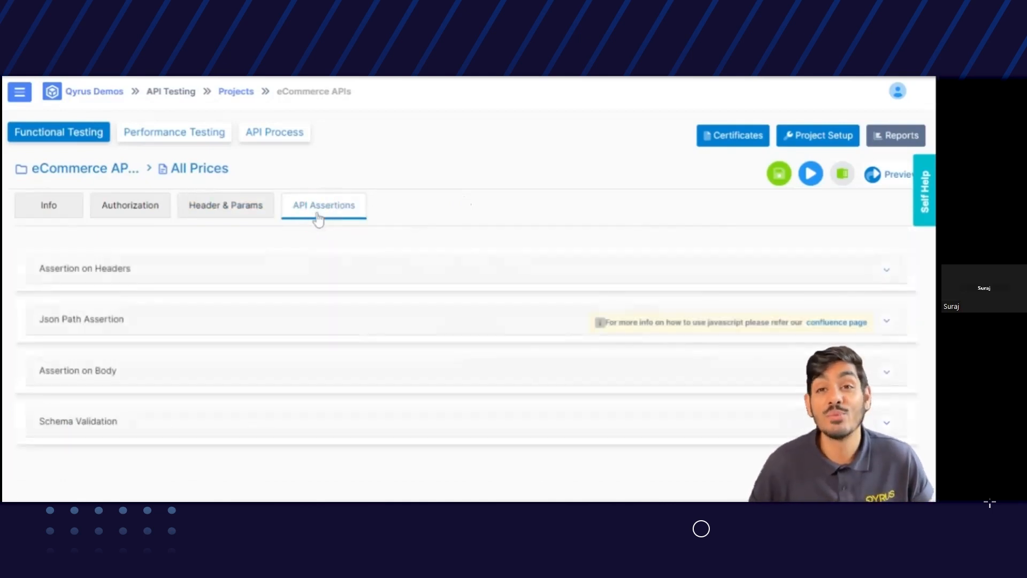
Step: Expand JSON path assertions, then open and close the JSON Path Extractor and Schema Generator
left_click(887, 270)
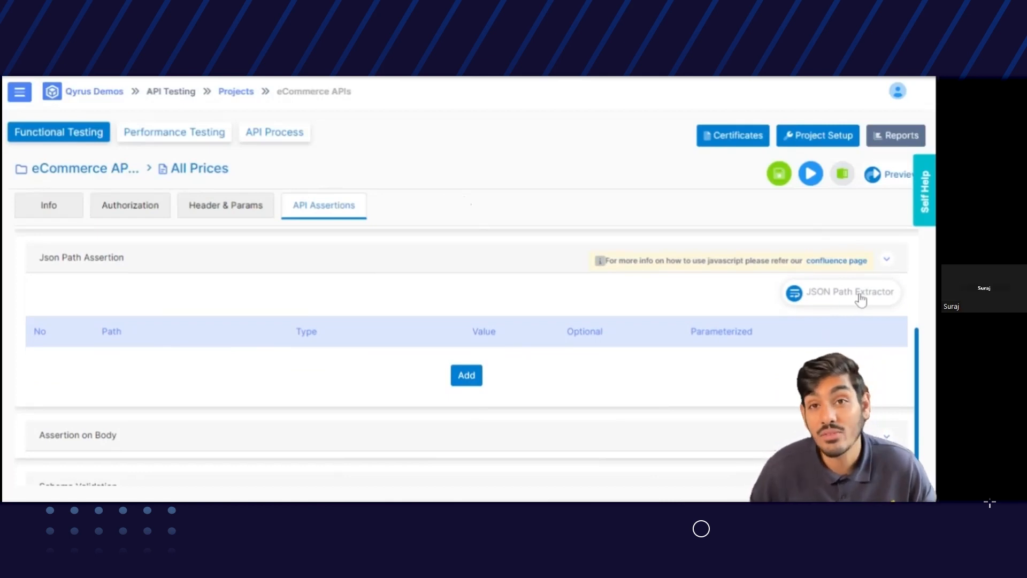
left_click(841, 292)
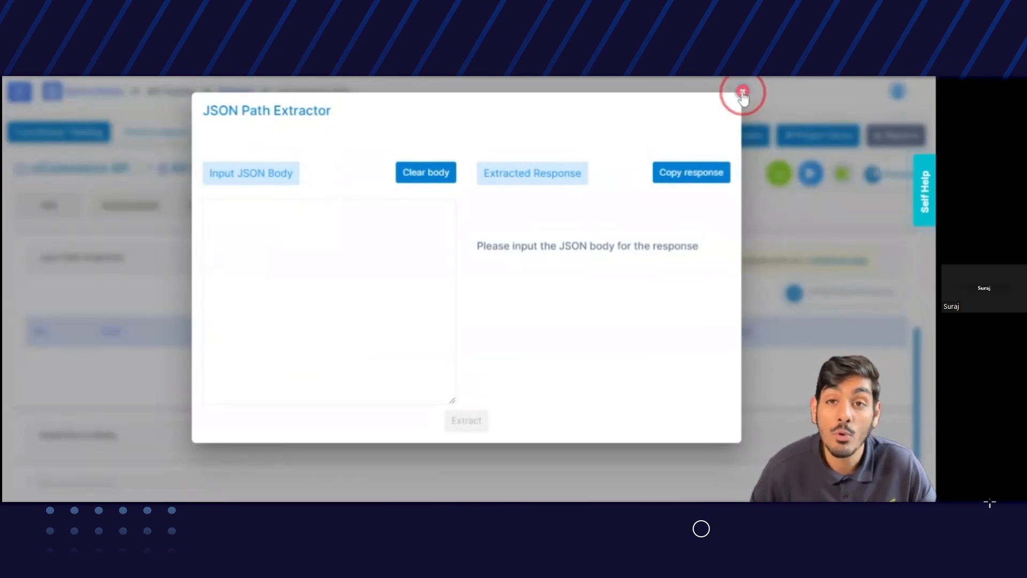
left_click(741, 91)
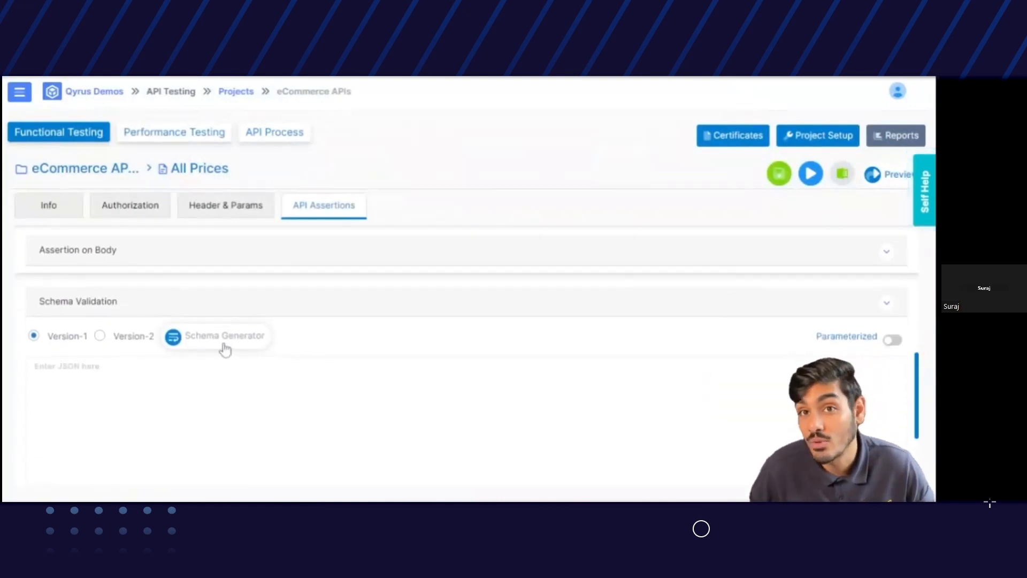
left_click(224, 335)
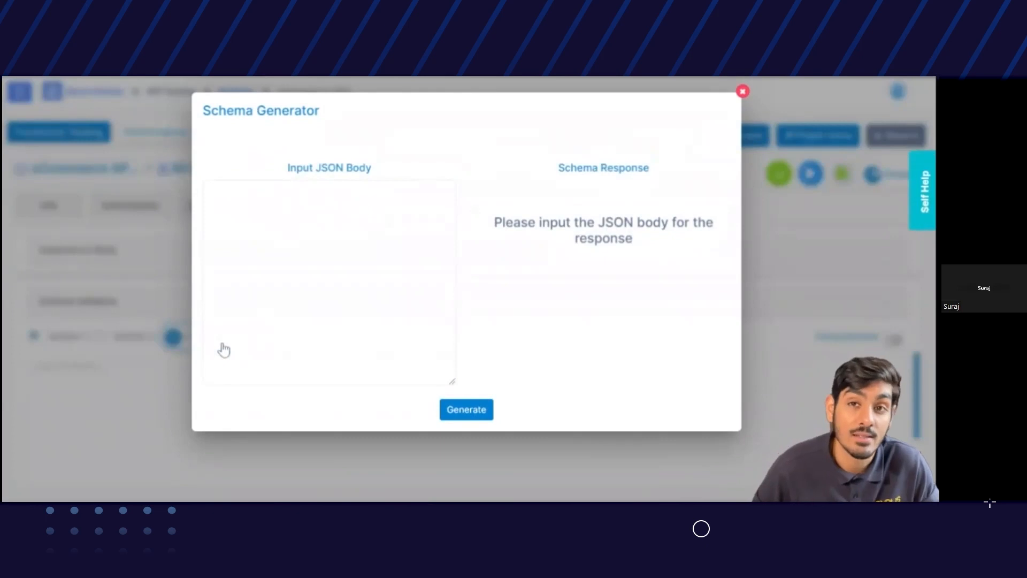
left_click(742, 90)
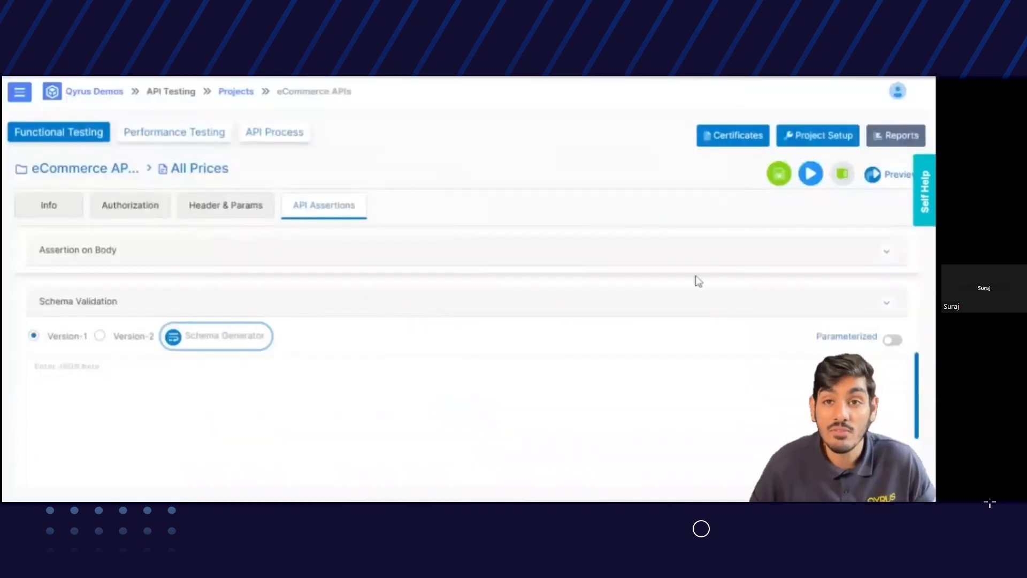
mouse_move(691, 291)
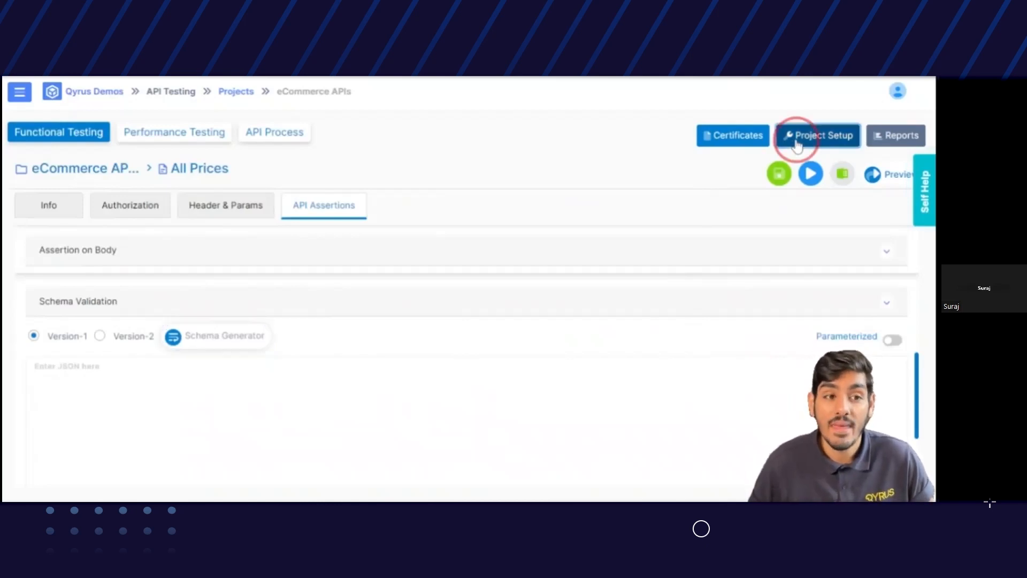
Step: View eCommerce APIs global variables, the Token Generator prerequisite API, and the AccessToken22 dynamic variable
left_click(817, 135)
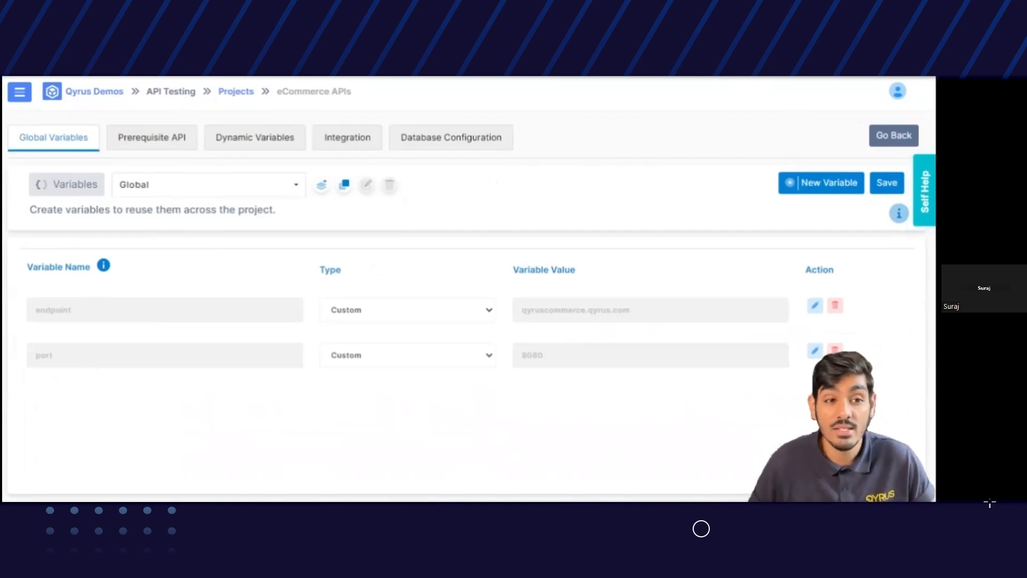
mouse_move(120, 199)
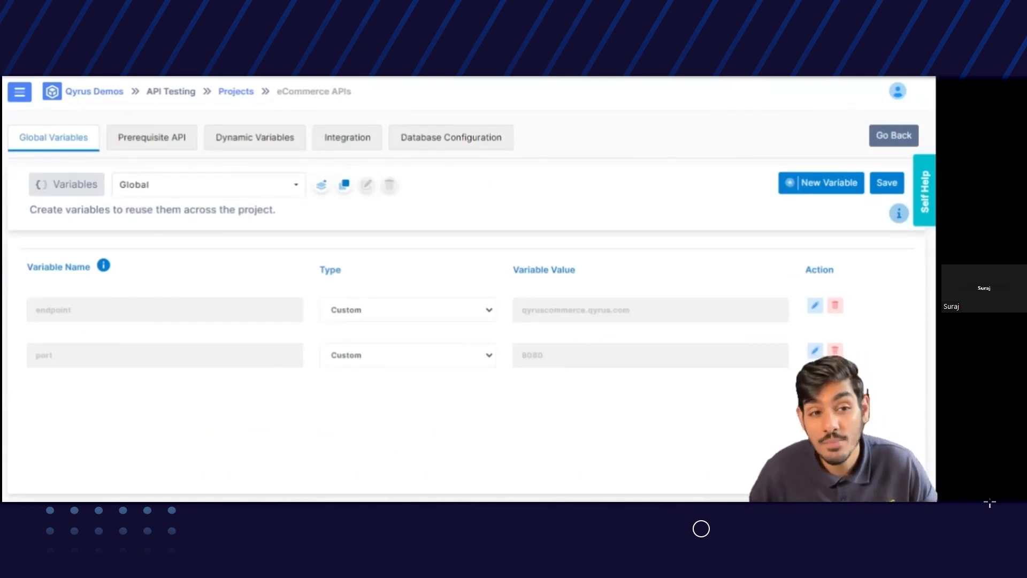
left_click(151, 137)
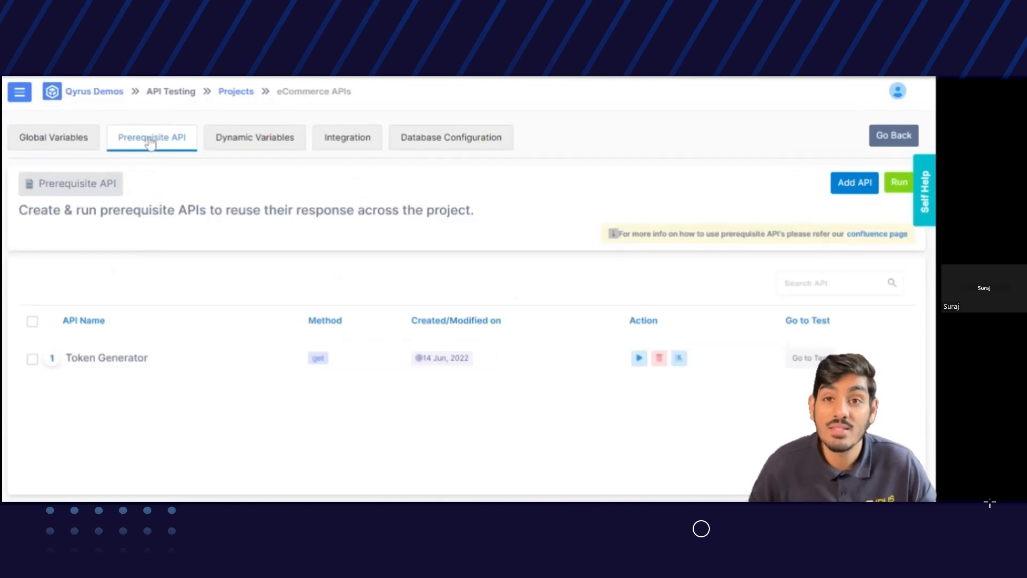
mouse_move(189, 190)
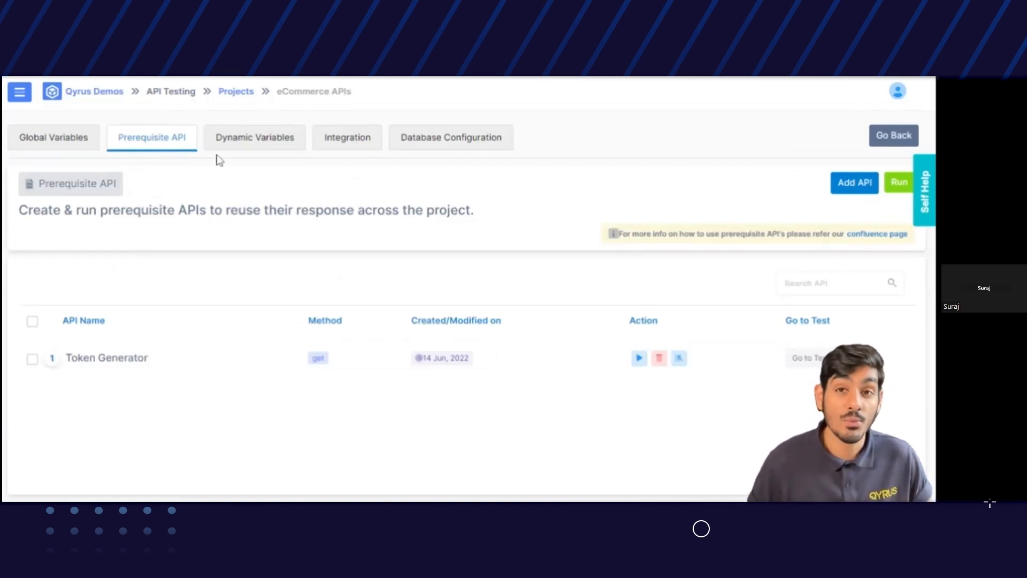
left_click(254, 137)
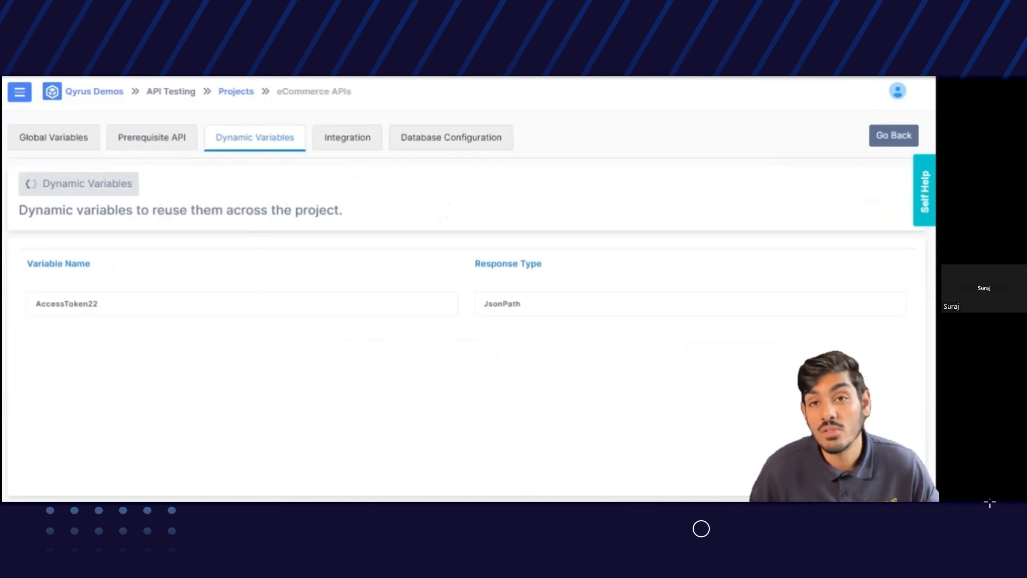
mouse_move(285, 187)
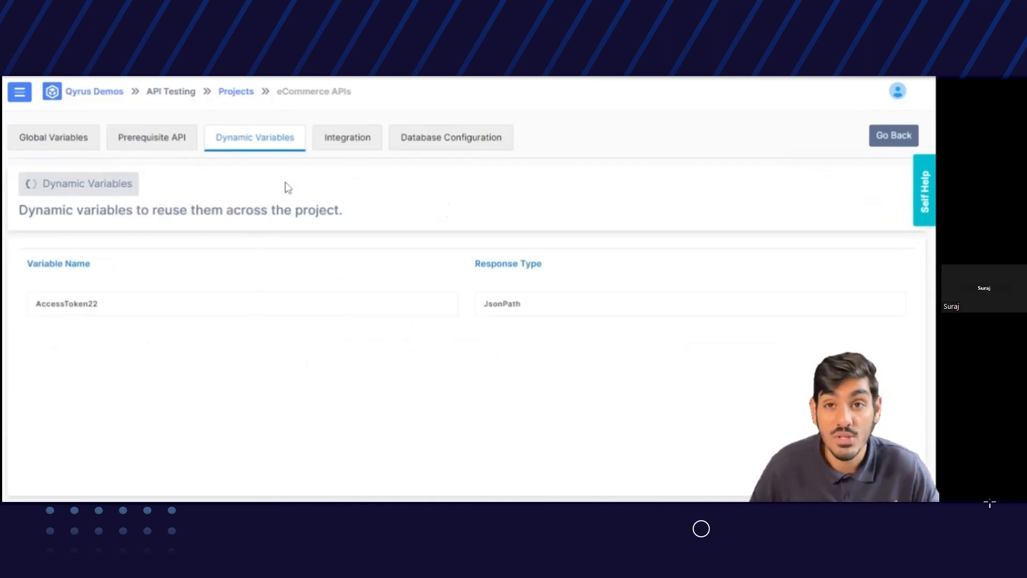
mouse_move(367, 143)
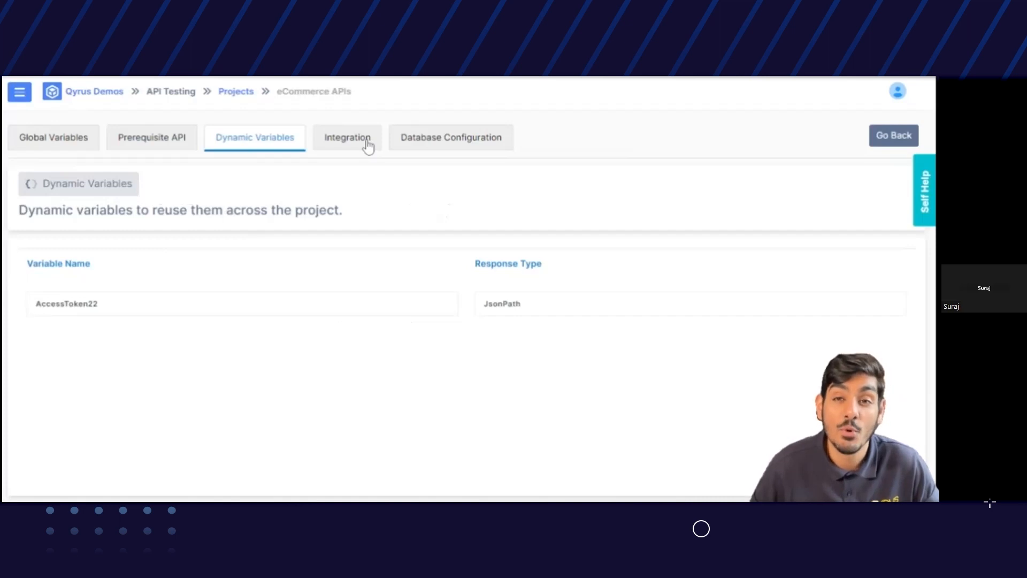
mouse_move(470, 151)
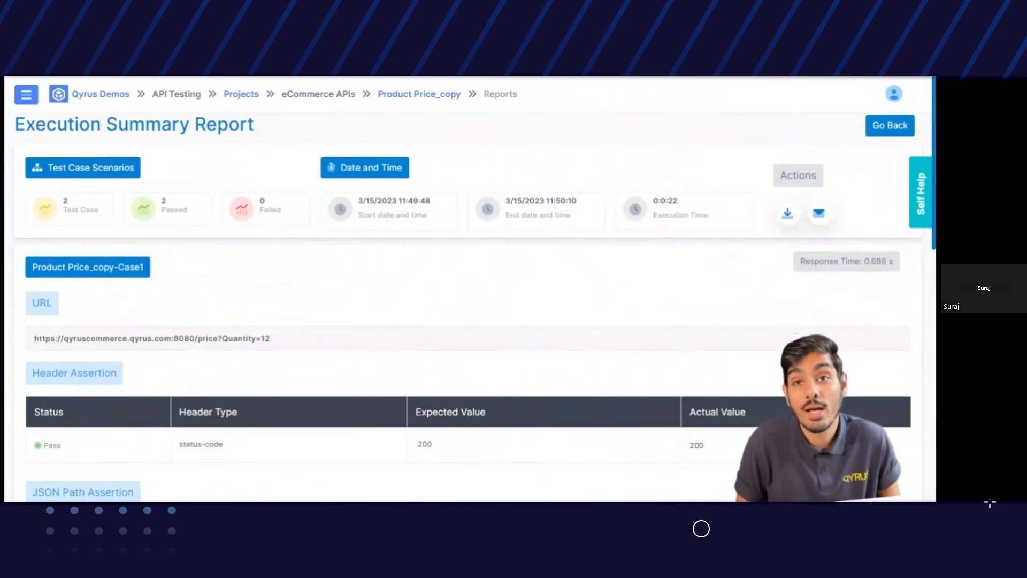
mouse_move(748, 249)
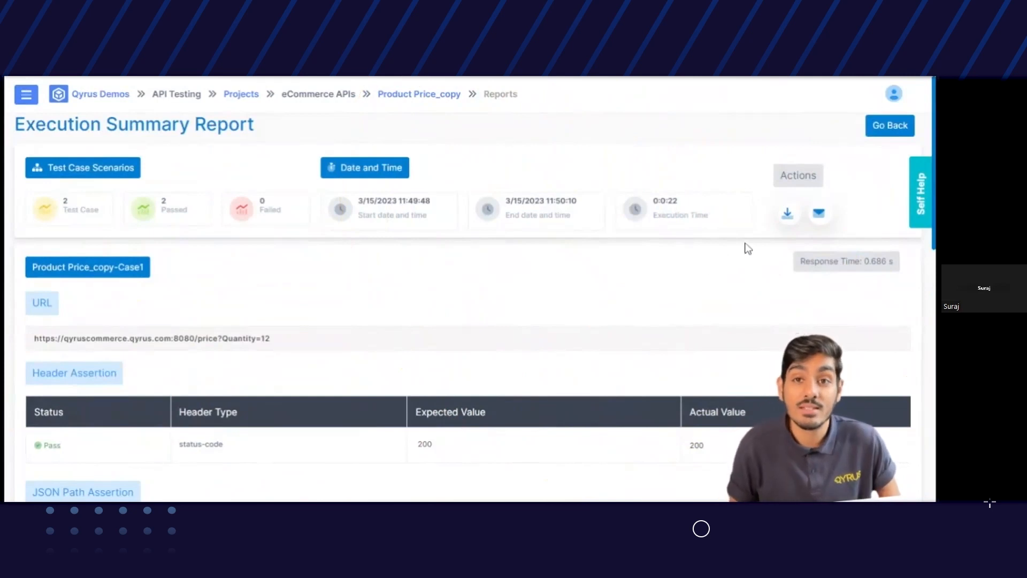
mouse_move(819, 213)
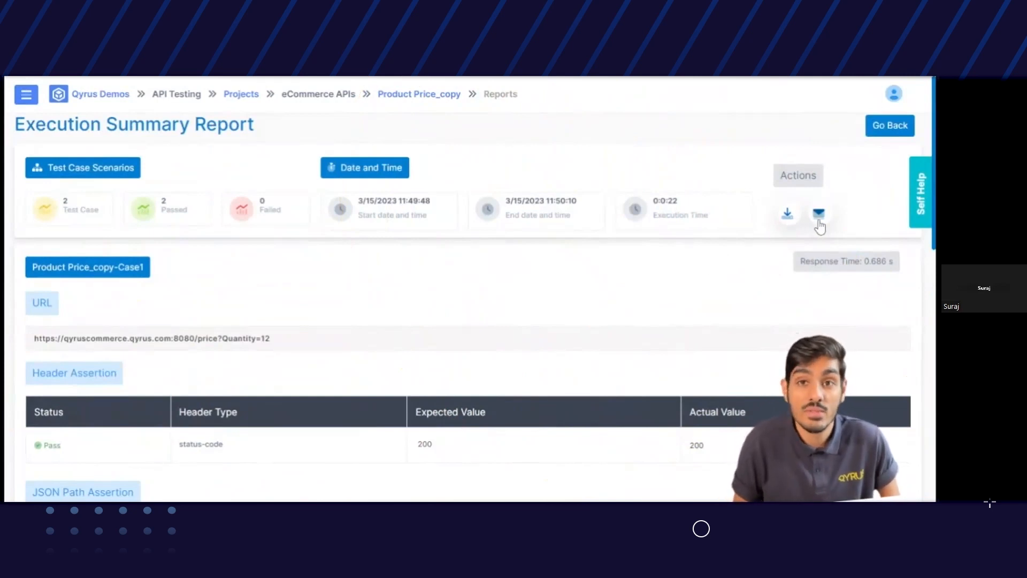
mouse_move(699, 291)
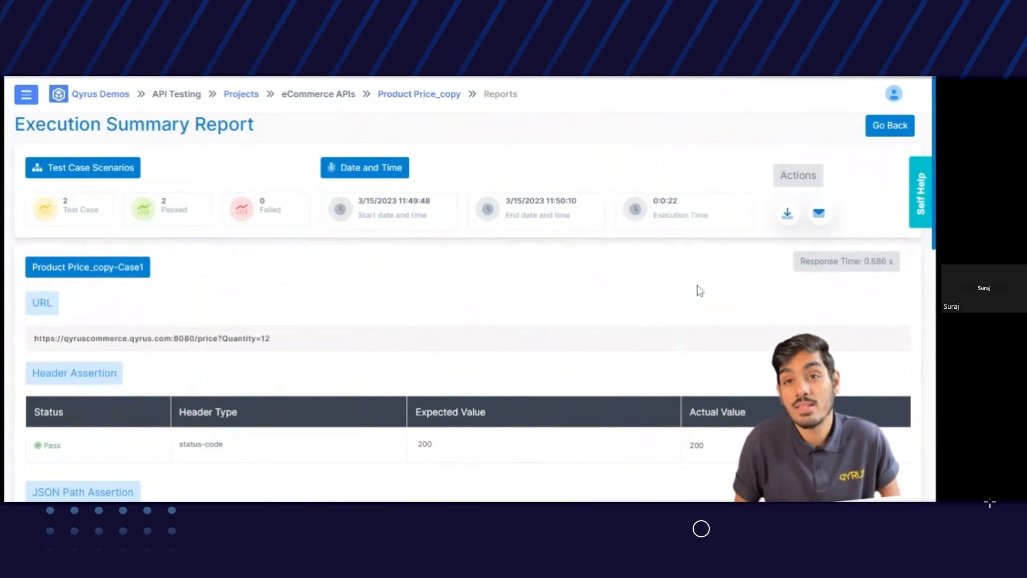
mouse_move(494, 248)
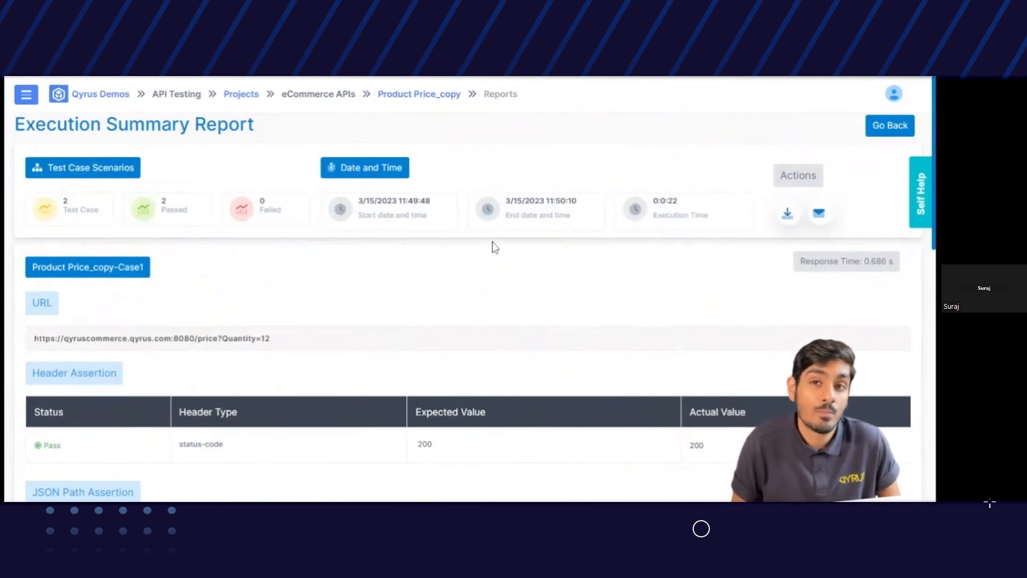
mouse_move(174, 241)
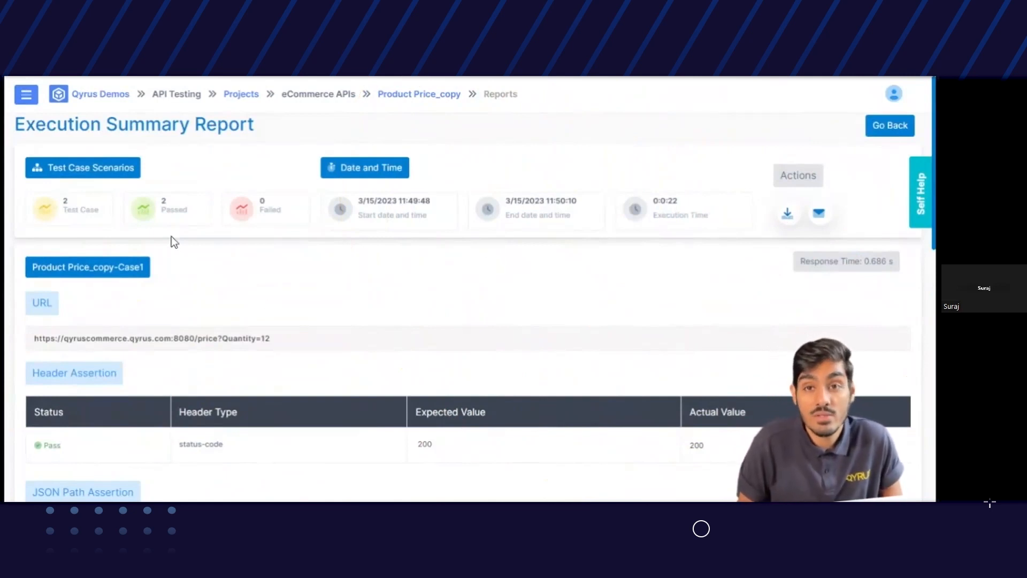
mouse_move(383, 288)
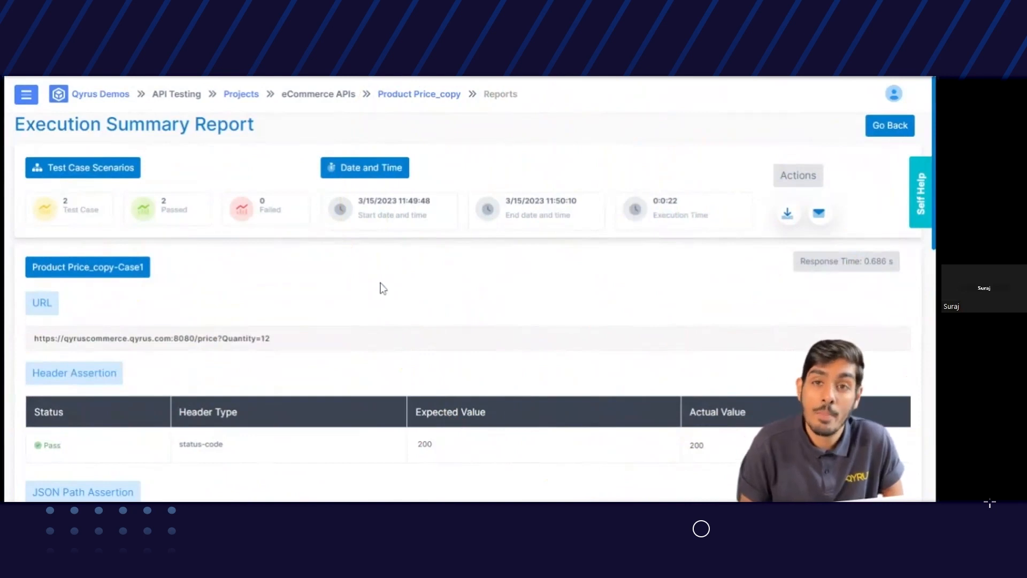
scroll("down", 3)
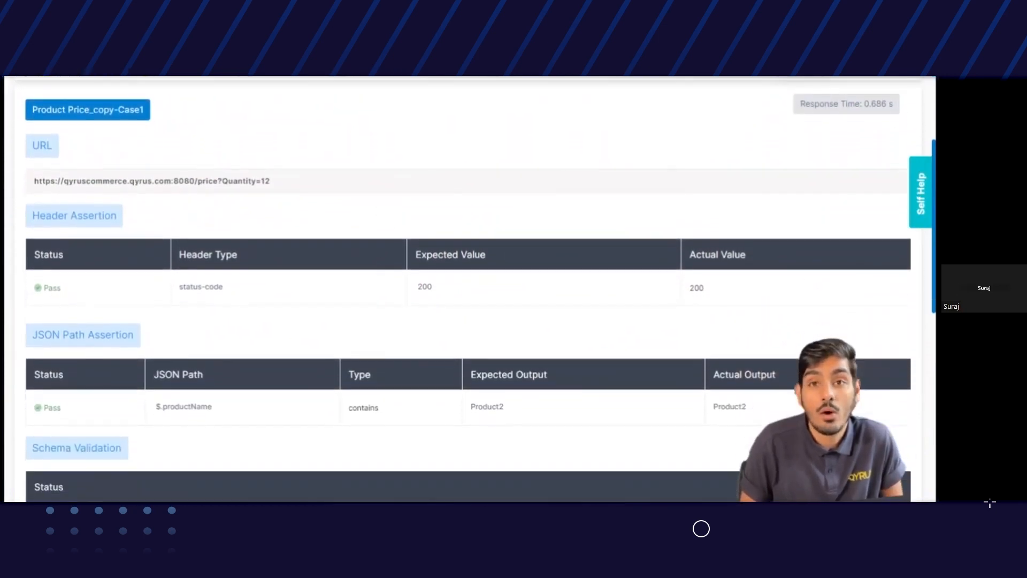
scroll("down", 3)
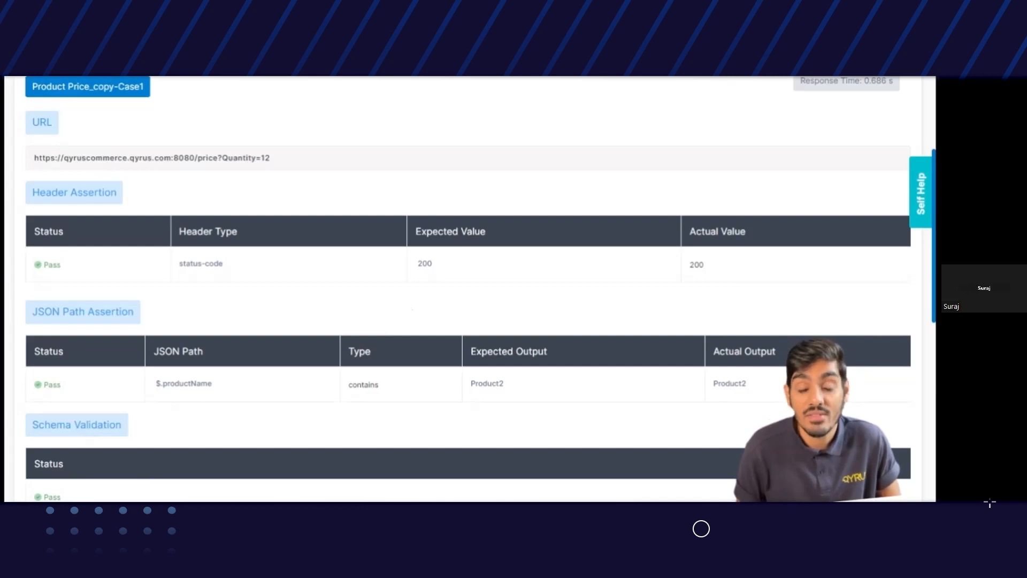
scroll("down", 3)
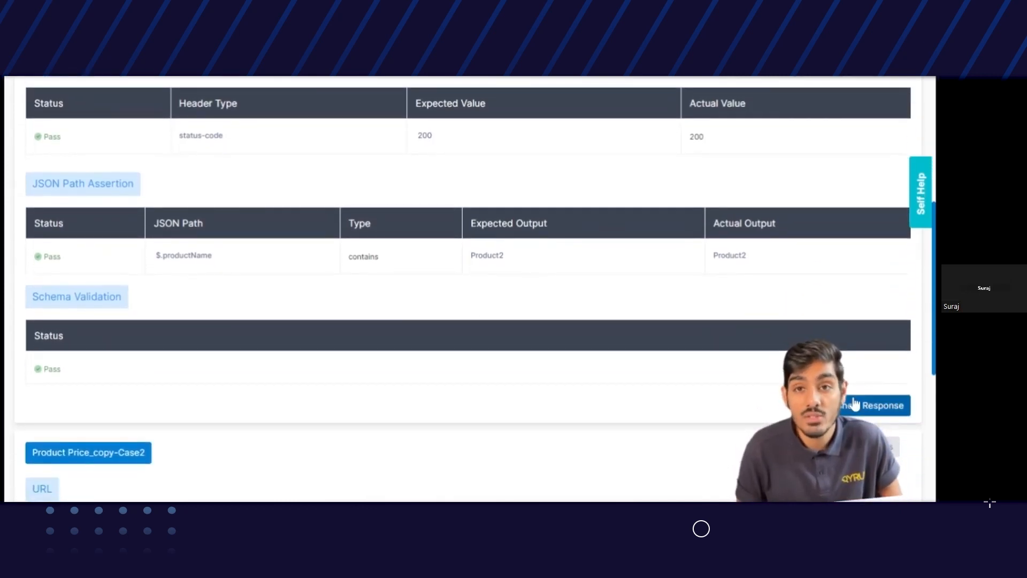
Step: Show Case1's response and request bodies and response headers, then scroll to Case2's passing checks
left_click(871, 406)
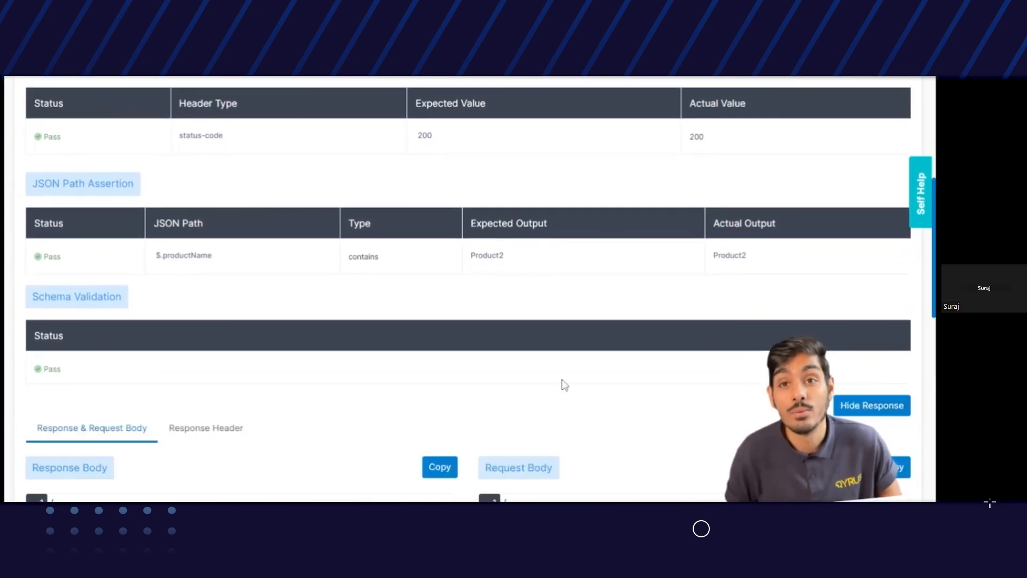
scroll("down", 3)
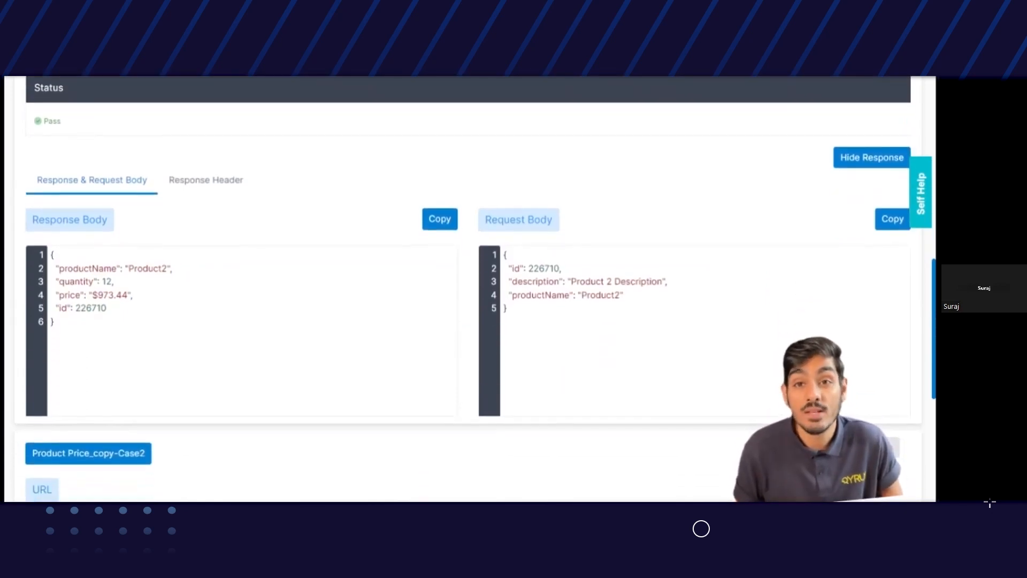
left_click(206, 180)
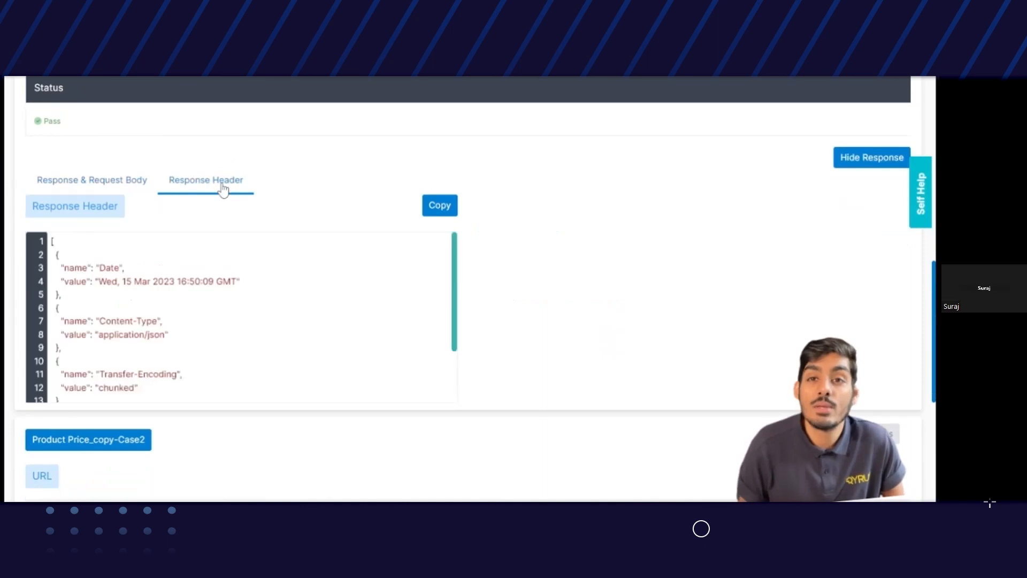
scroll("down", 3)
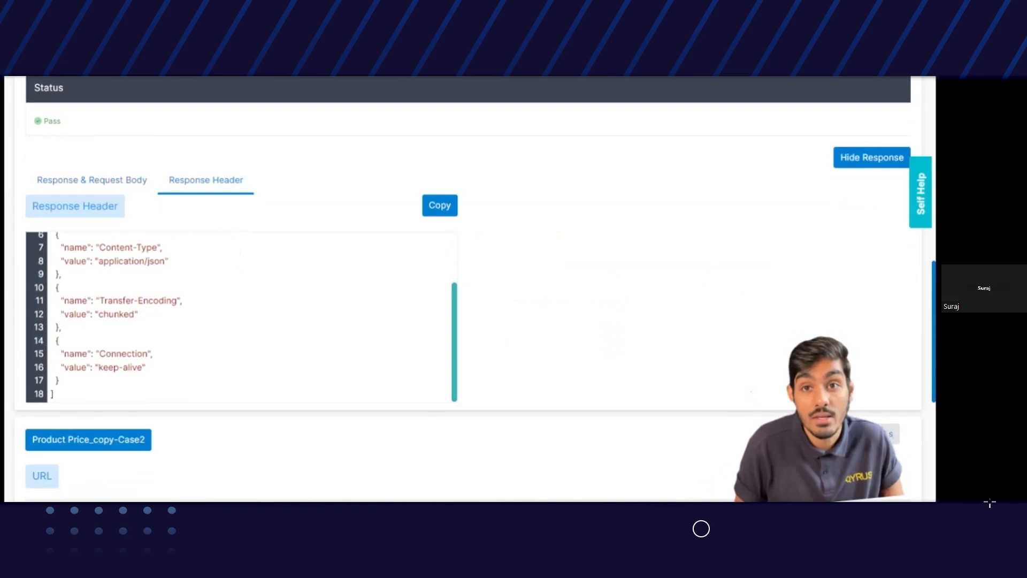
scroll("down", 3)
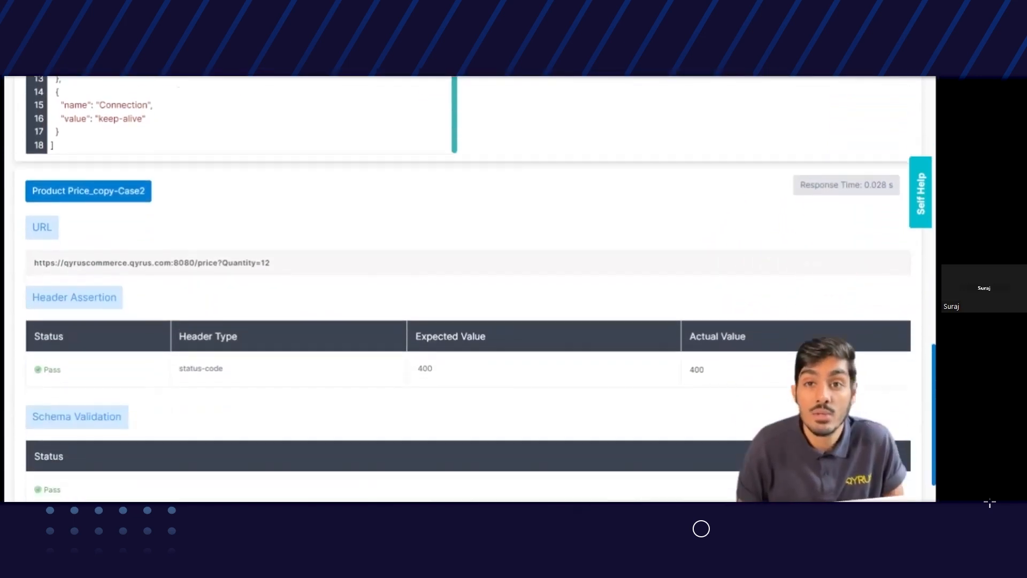
scroll("down", 3)
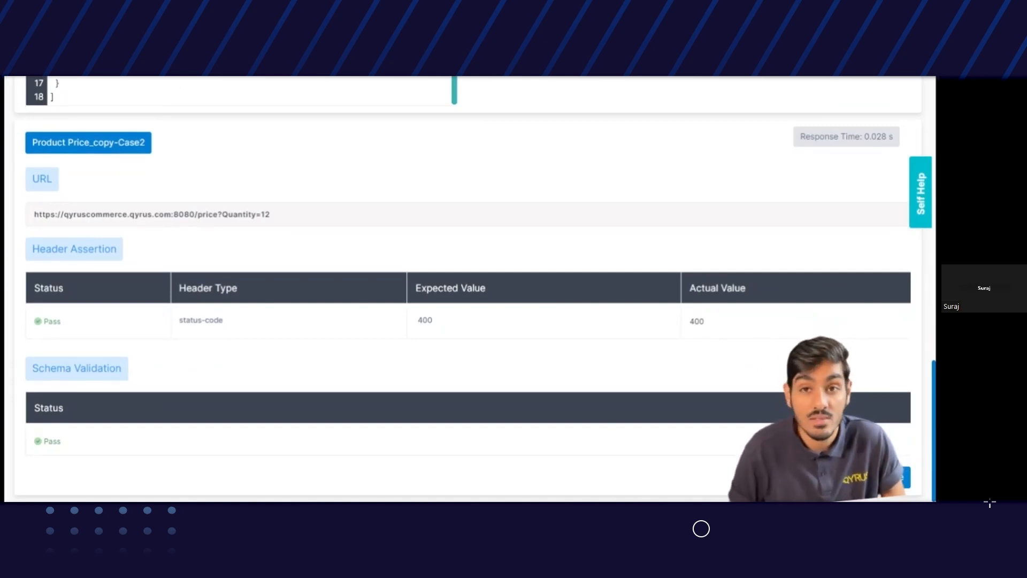
scroll("down", 3)
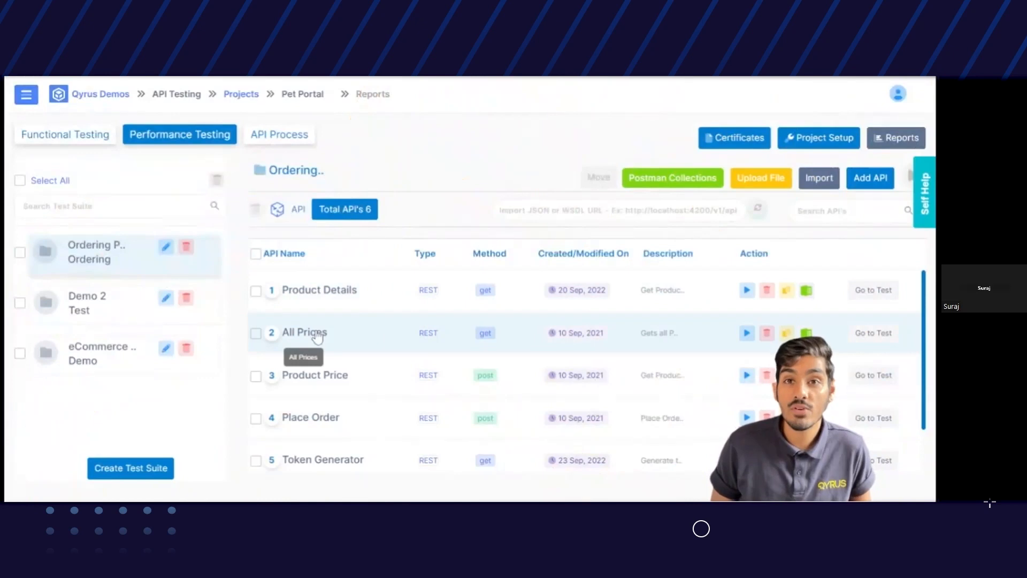
mouse_move(287, 437)
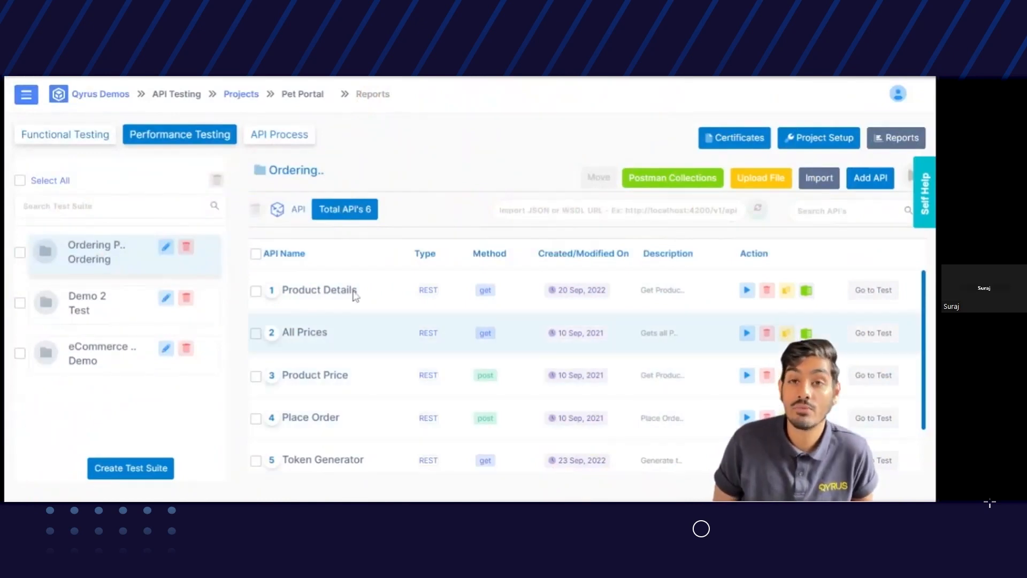
mouse_move(398, 175)
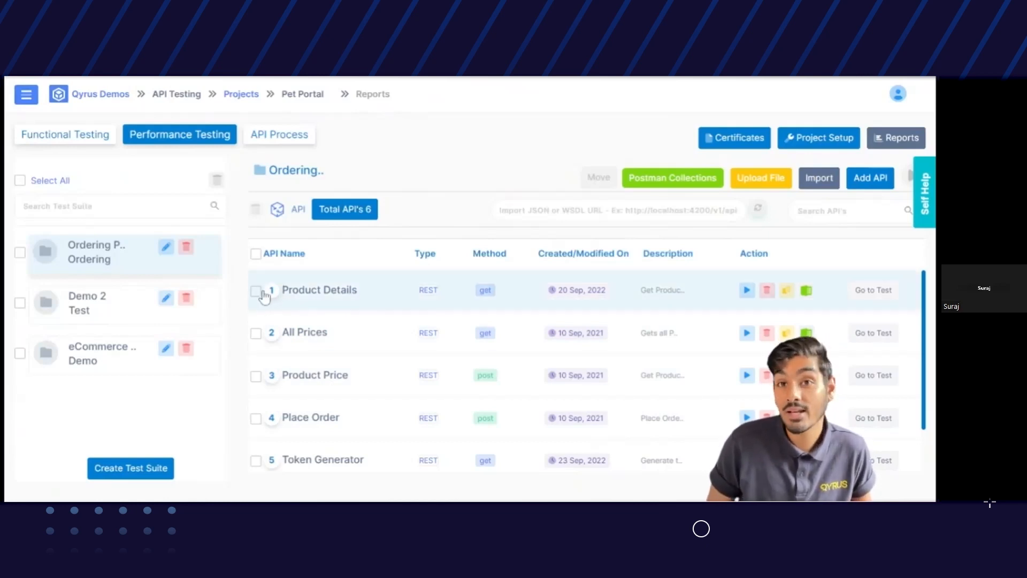
Step: Tick Product Details in the Ordering API list for performance testing
left_click(256, 290)
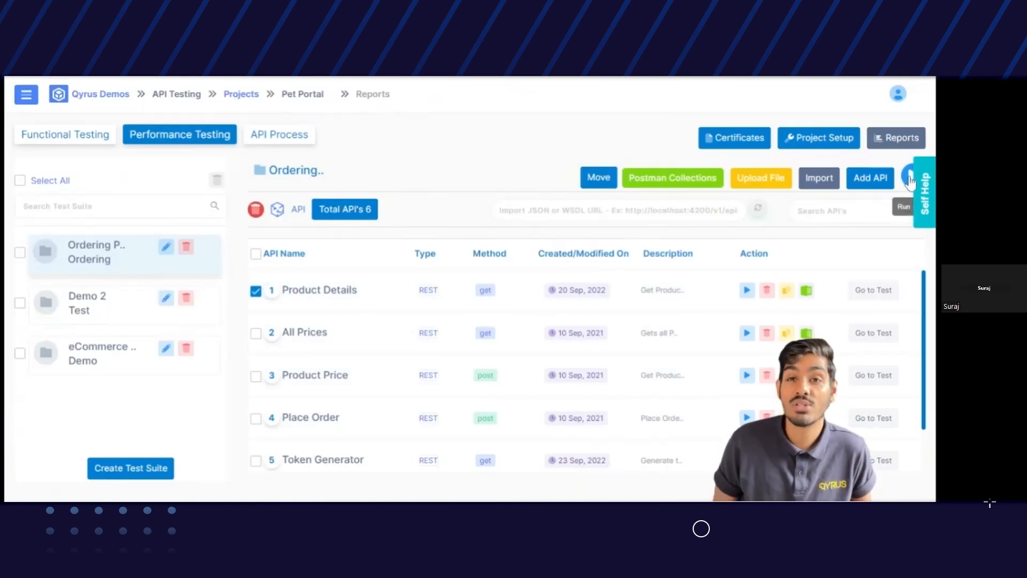
Step: Run Product Details' performance test with 754 threads and a 3 ms response-time threshold
left_click(903, 207)
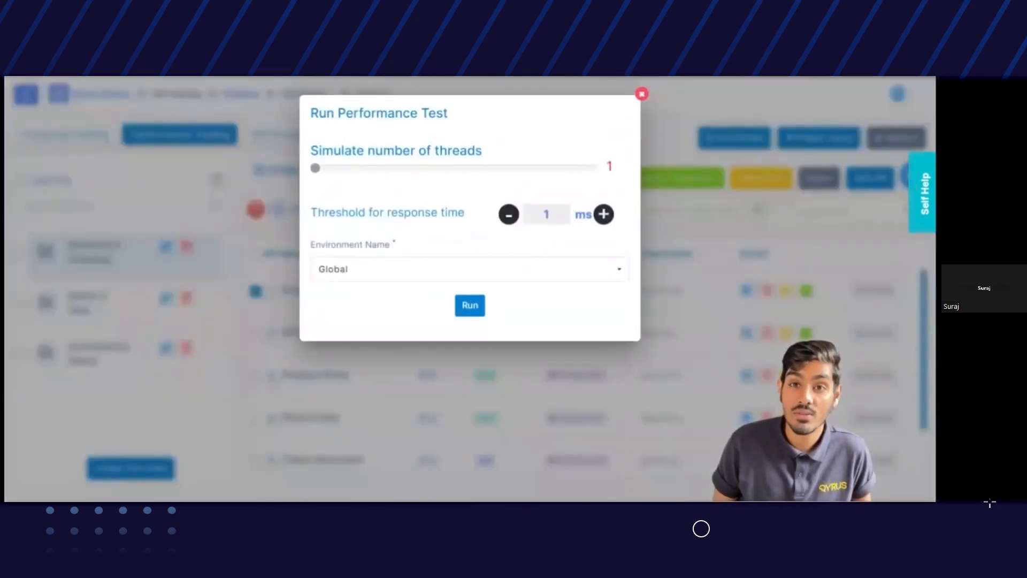
mouse_move(486, 157)
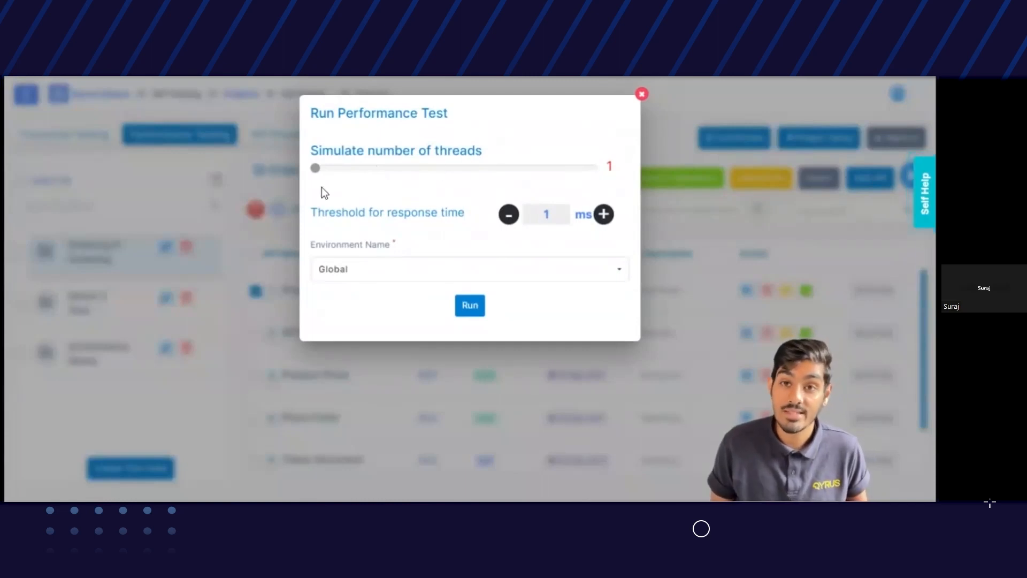
left_click_drag(315, 167, 370, 167)
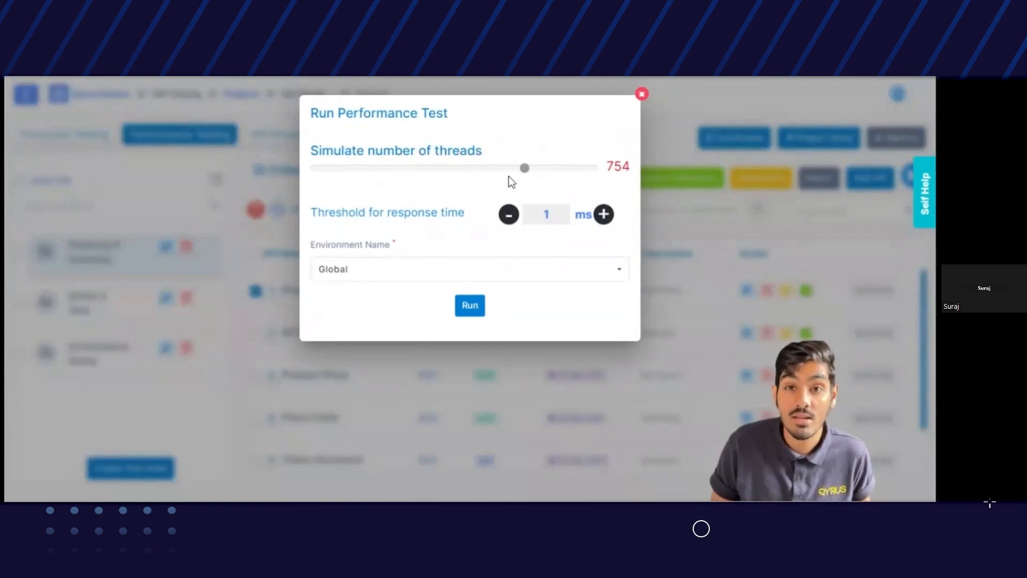
mouse_move(341, 227)
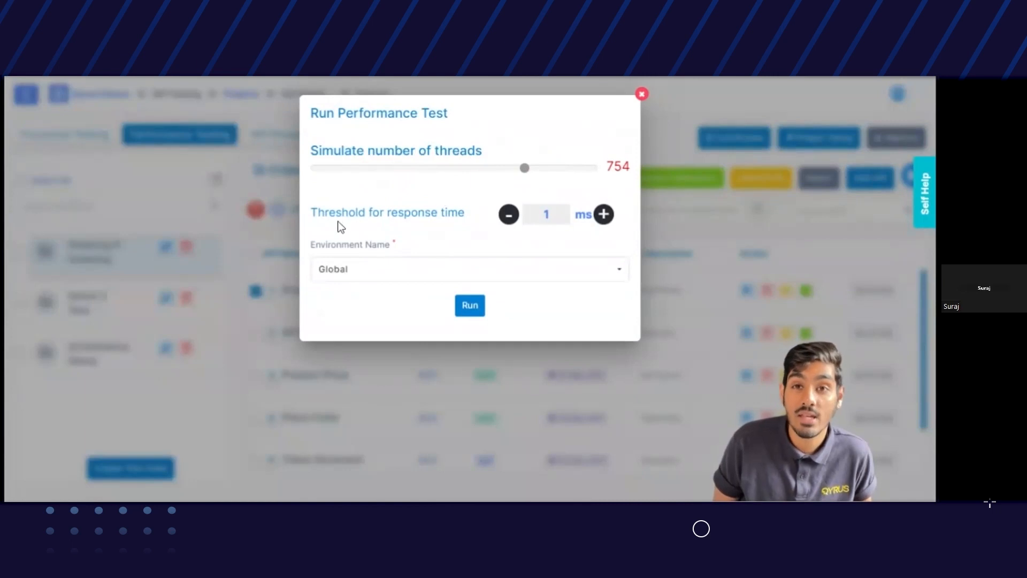
mouse_move(602, 214)
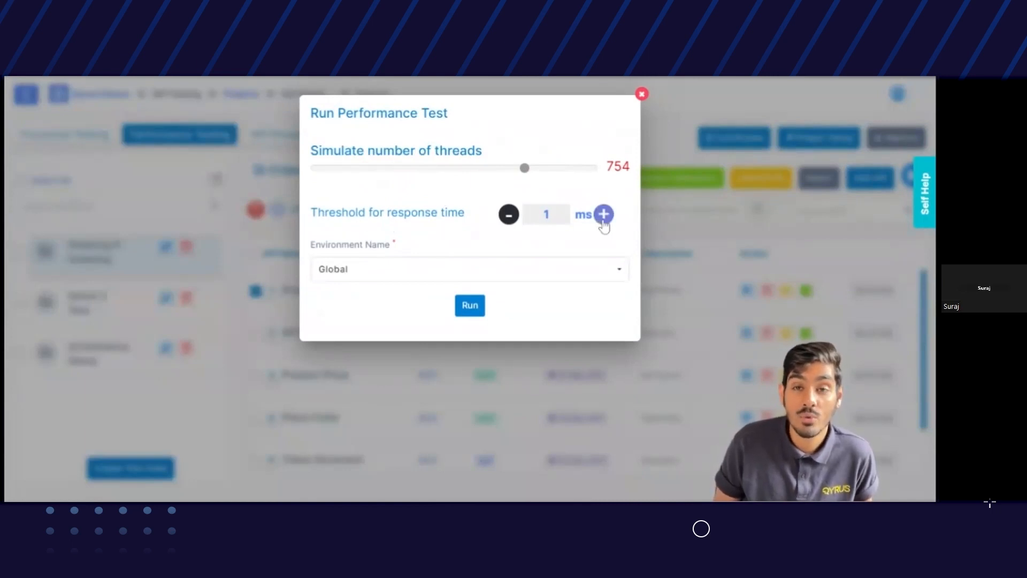
left_click(603, 214)
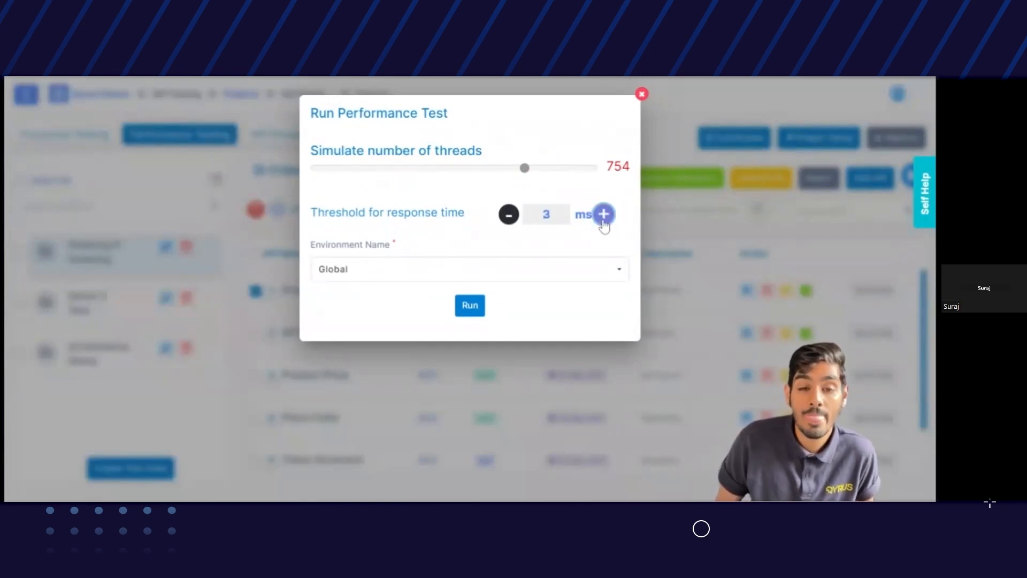
left_click(641, 94)
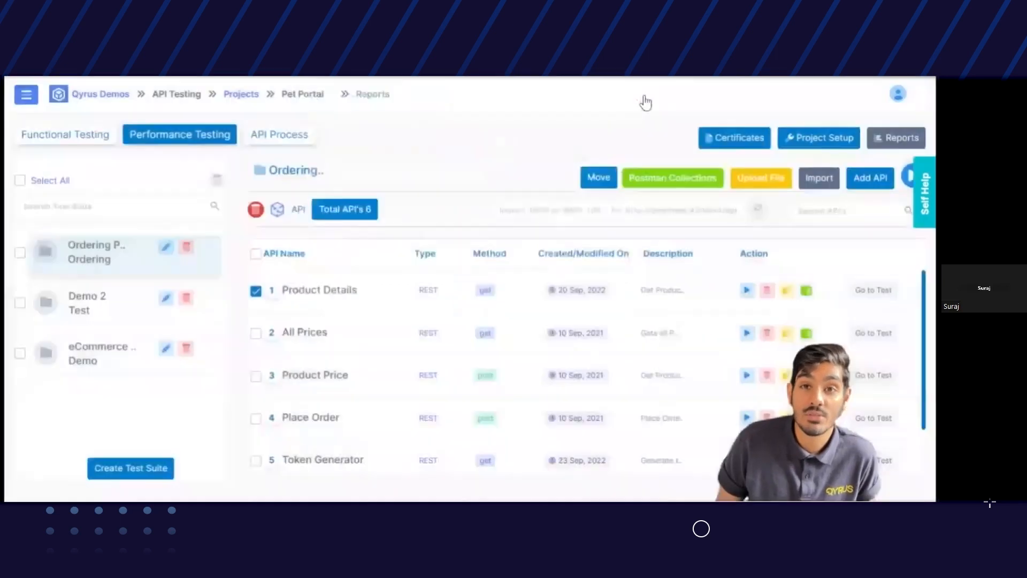
Step: Open the Performance Execution Summary Reports and browse Response Time and Status Code results
left_click(900, 138)
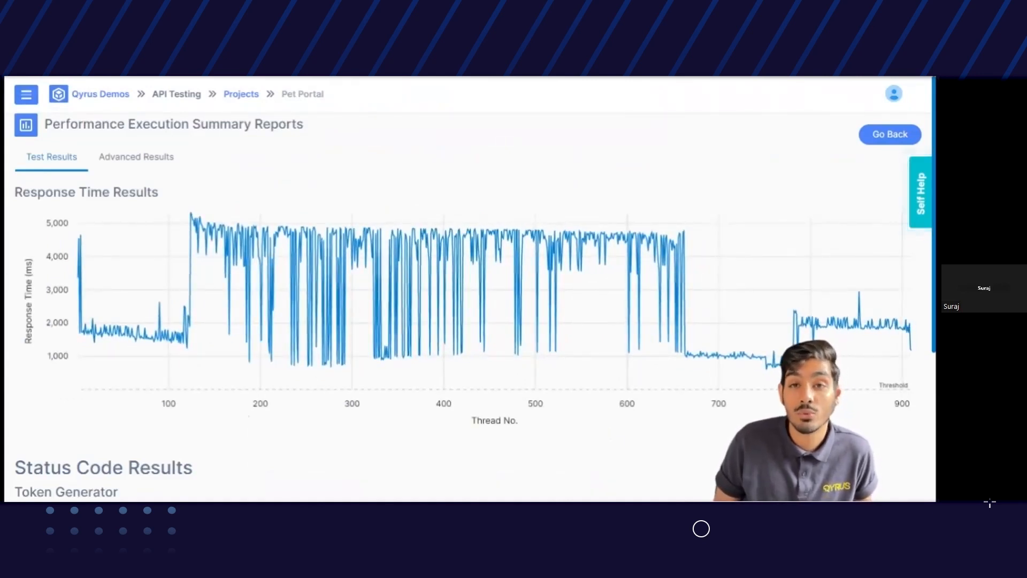
mouse_move(553, 289)
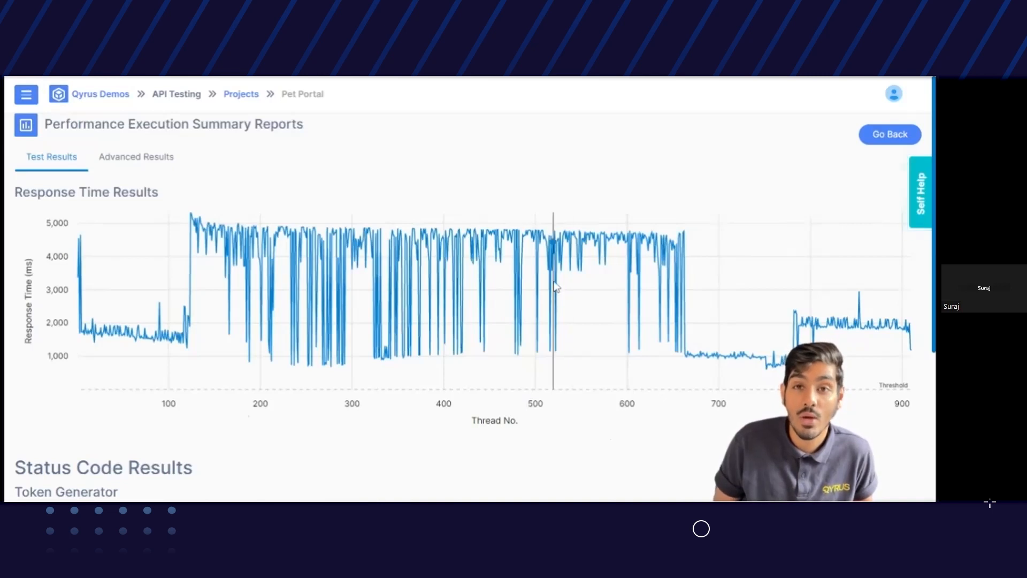
mouse_move(554, 269)
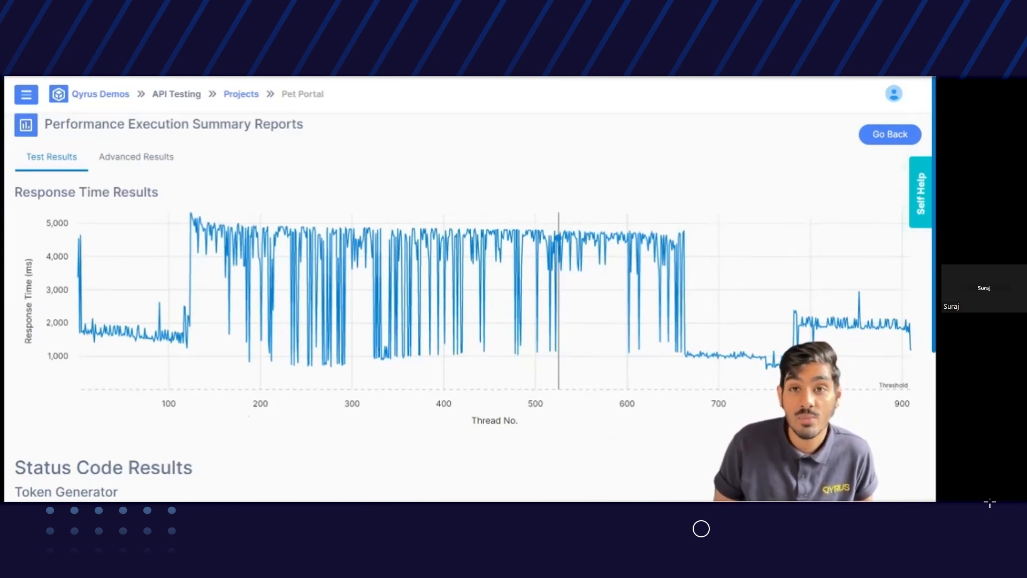
mouse_move(559, 256)
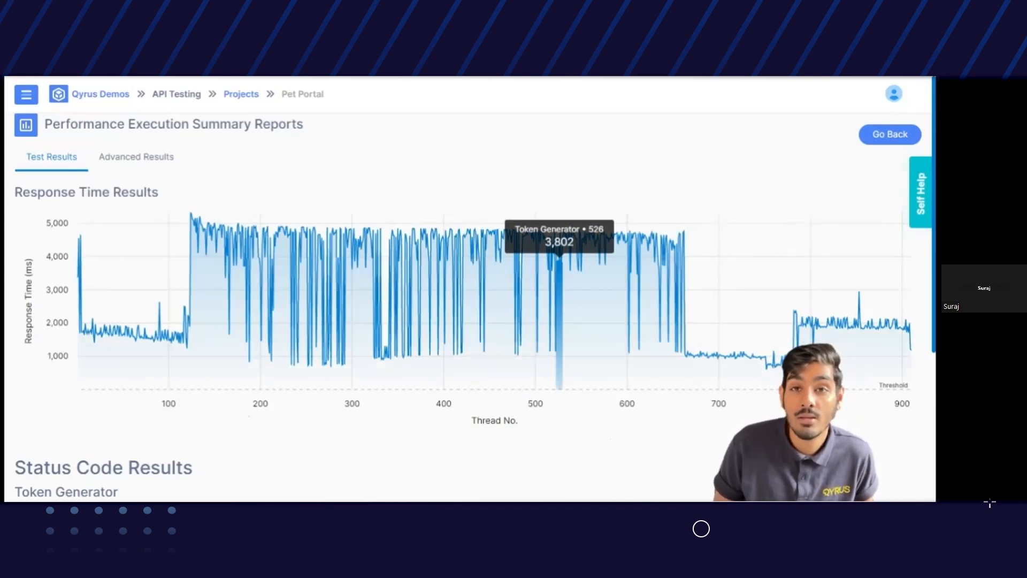
scroll("down", 3)
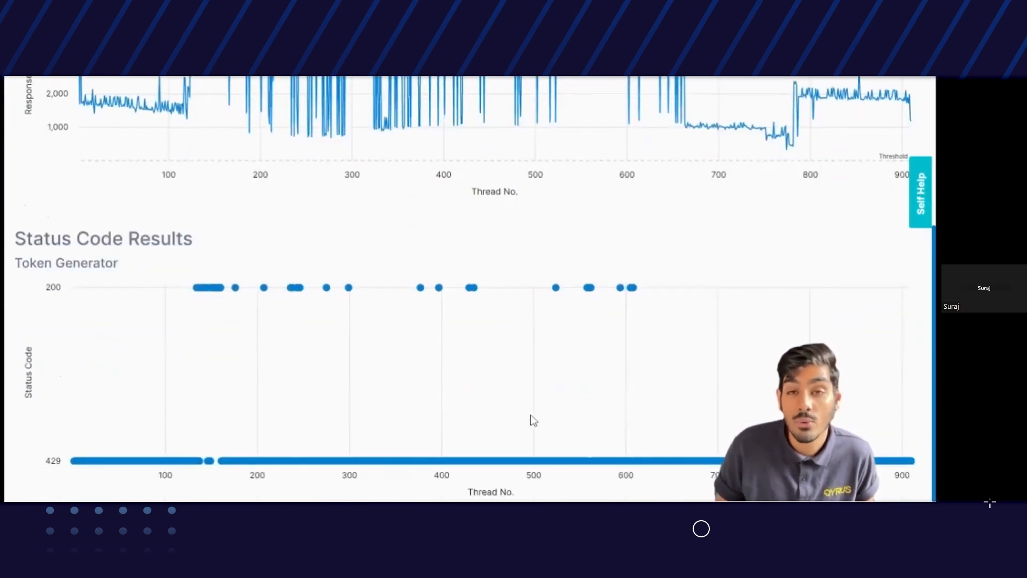
mouse_move(229, 352)
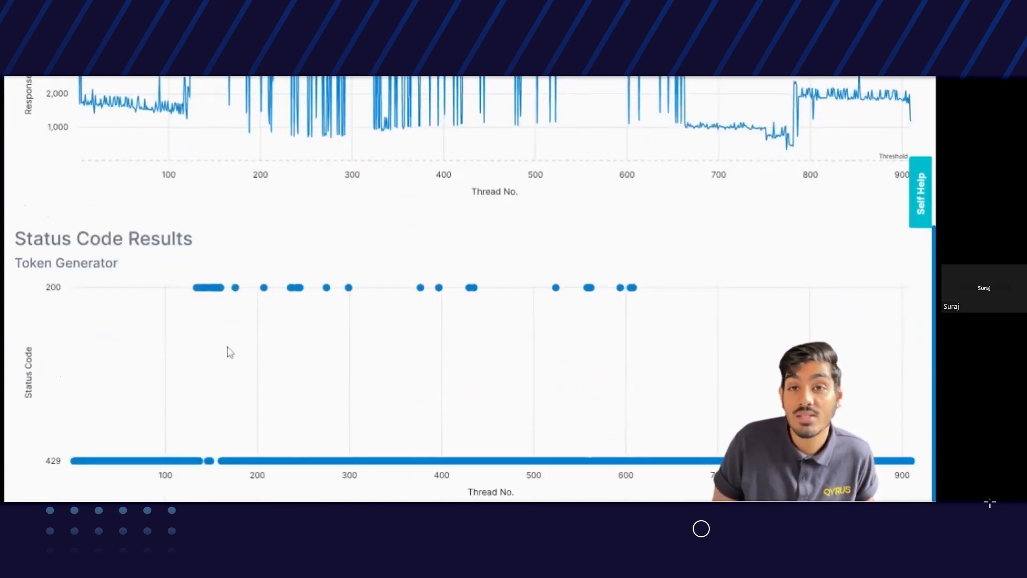
scroll("up", 3)
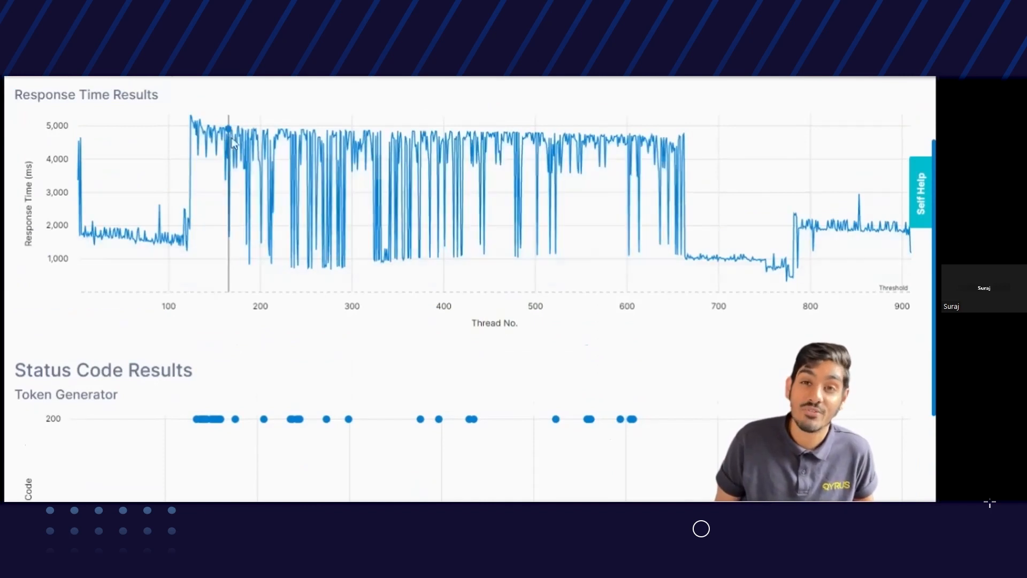
mouse_move(202, 420)
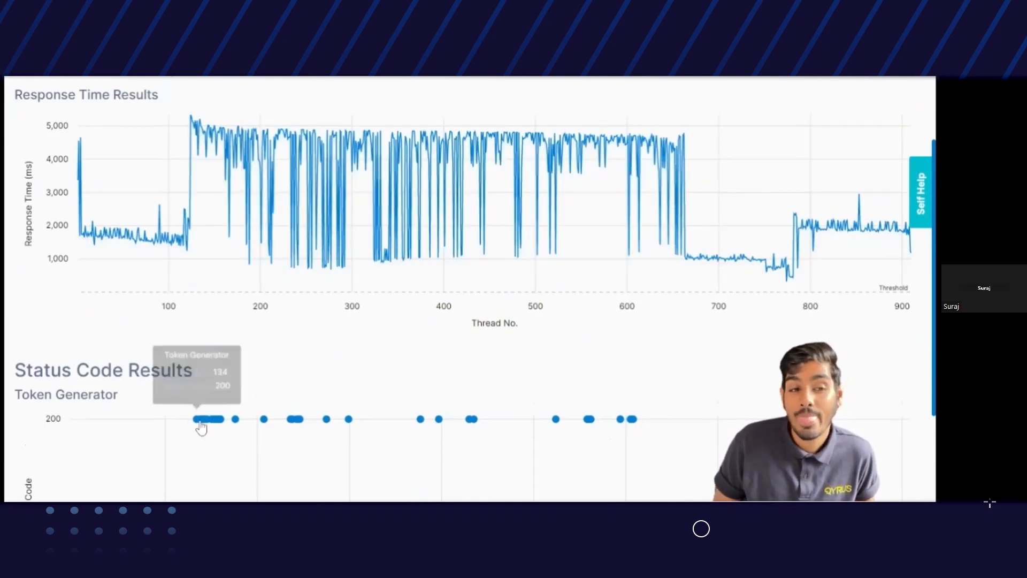
scroll("up", 3)
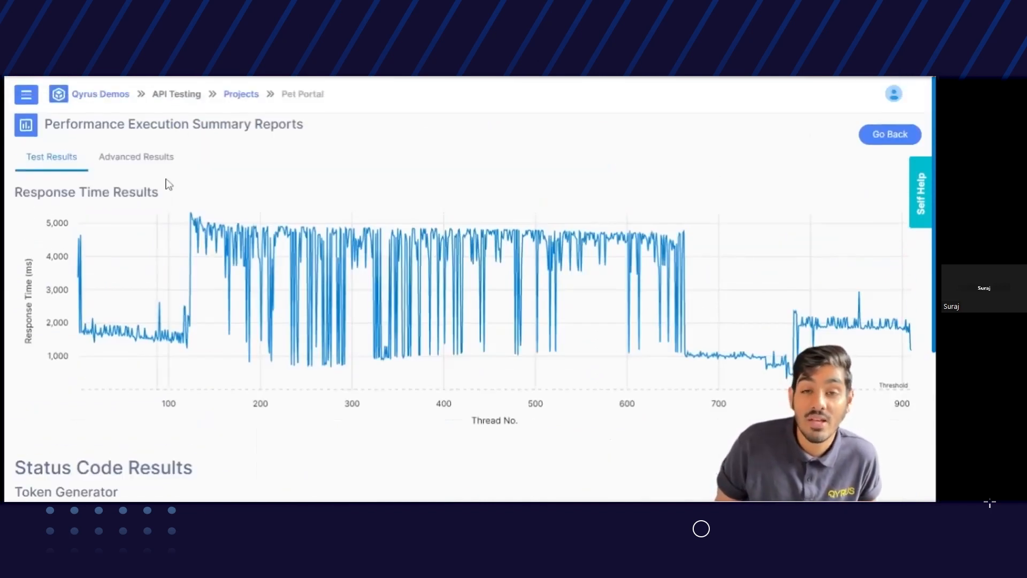
Step: Show Token Generator's Advanced Results summary and switch the graph to Hits Per Second
left_click(135, 157)
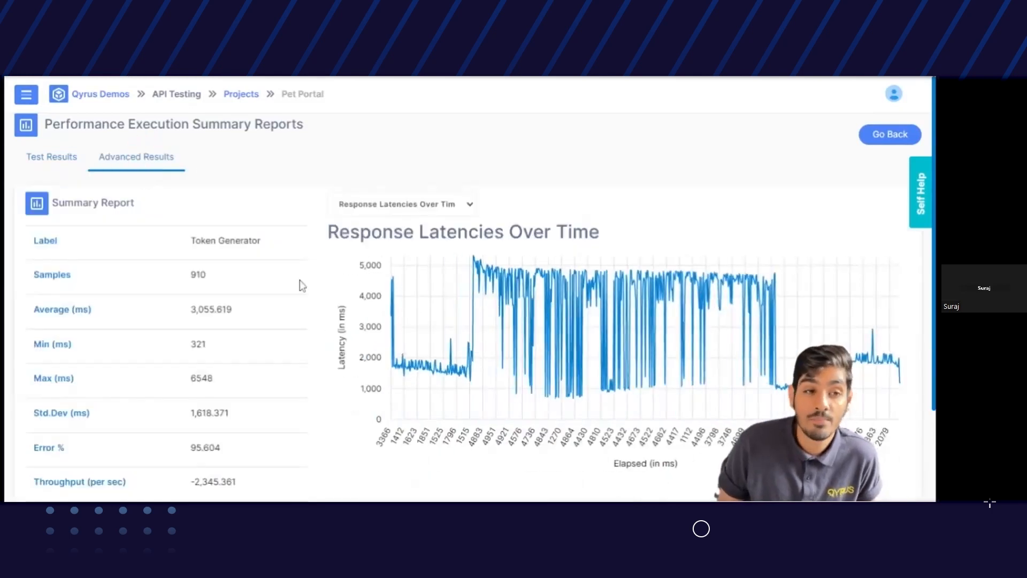
scroll("down", 3)
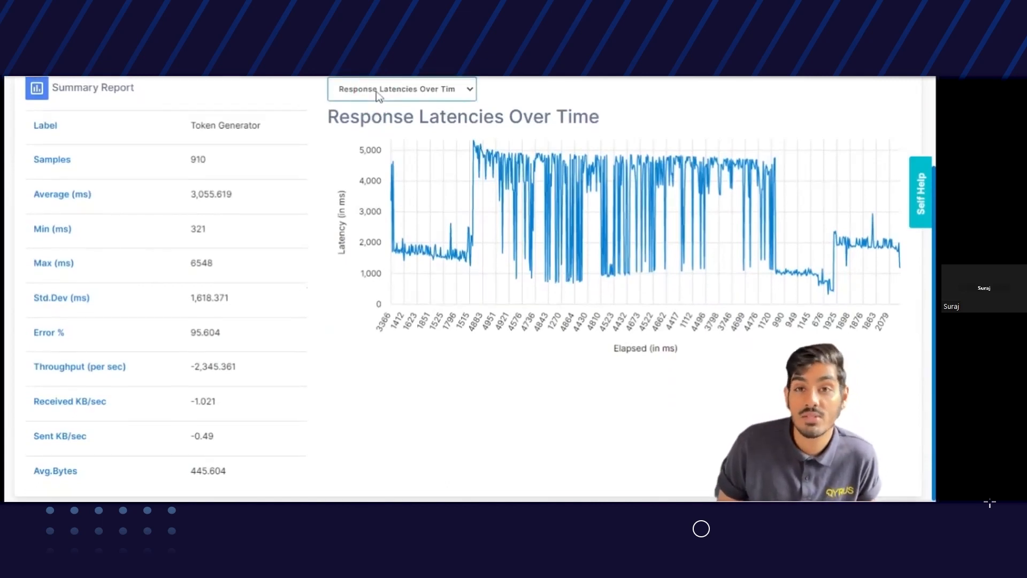
left_click(402, 89)
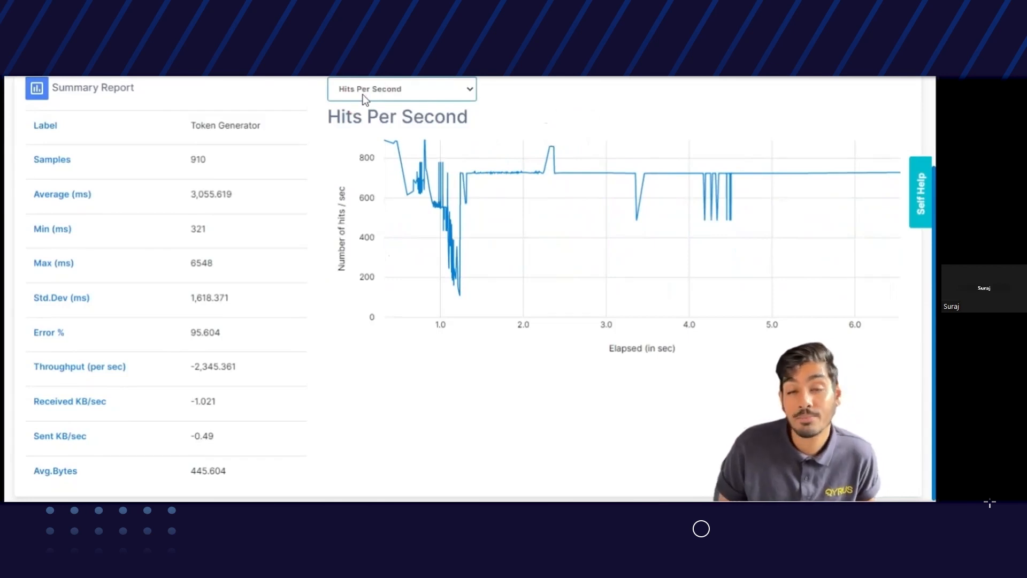
mouse_move(336, 182)
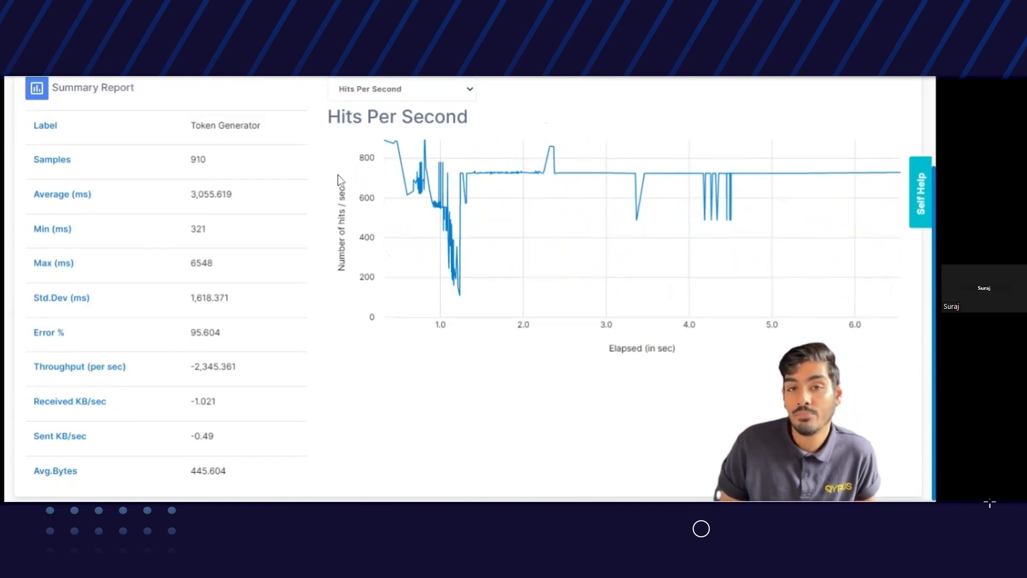
scroll("up", 3)
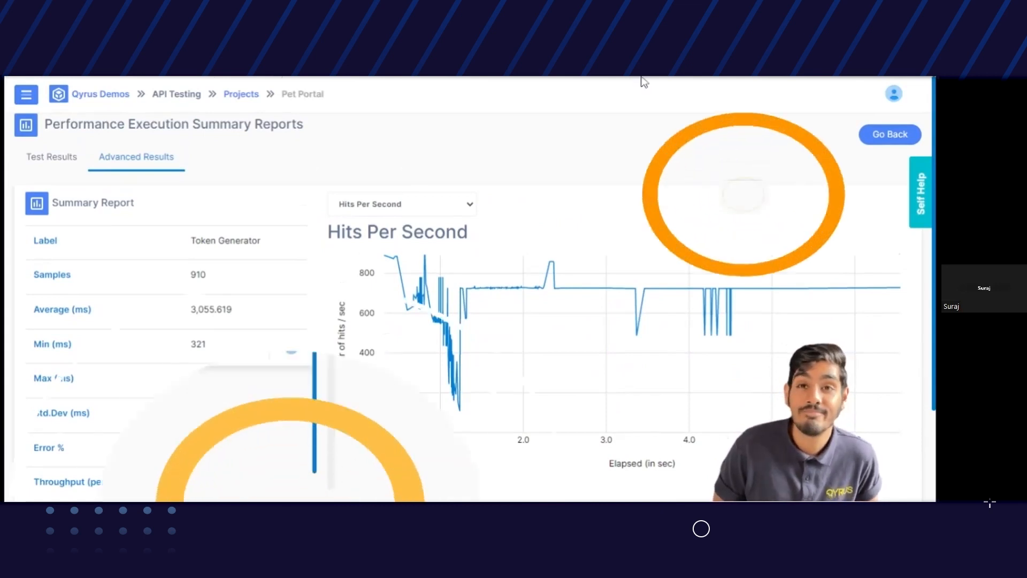
Step: Open the Pet Portal API Process flow diagram and its Navigate to dropdown
left_click(278, 129)
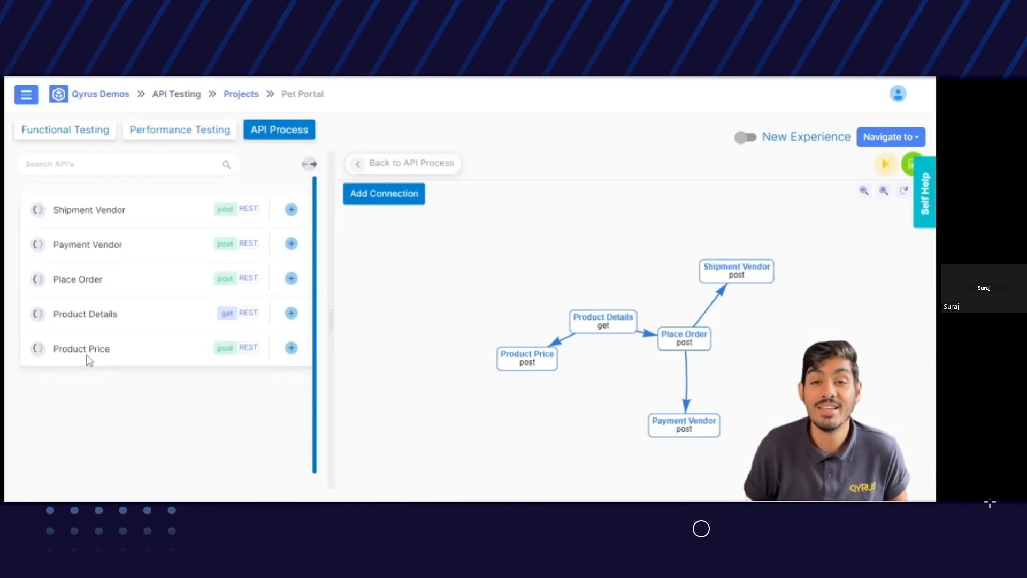
mouse_move(77, 292)
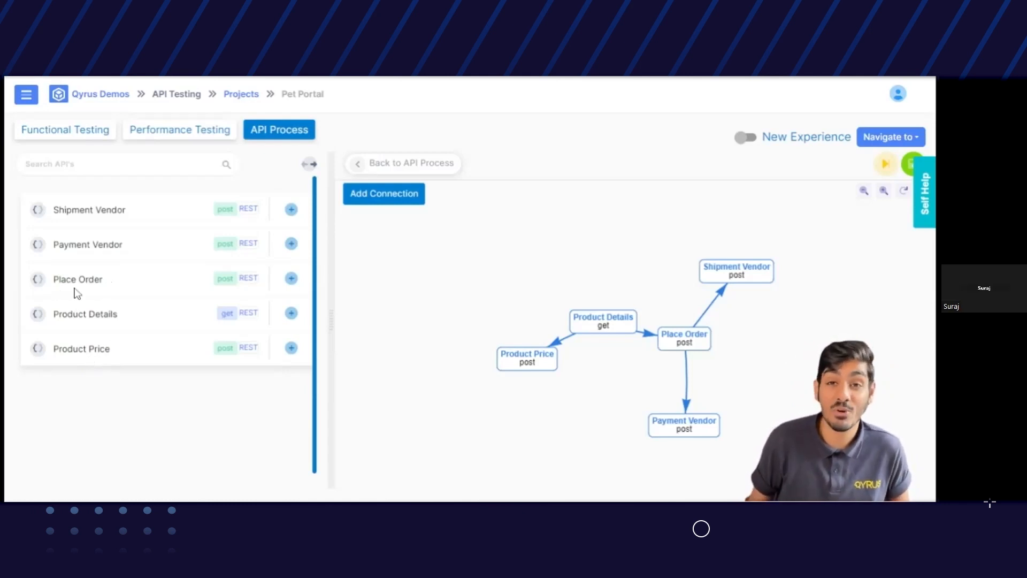
mouse_move(97, 222)
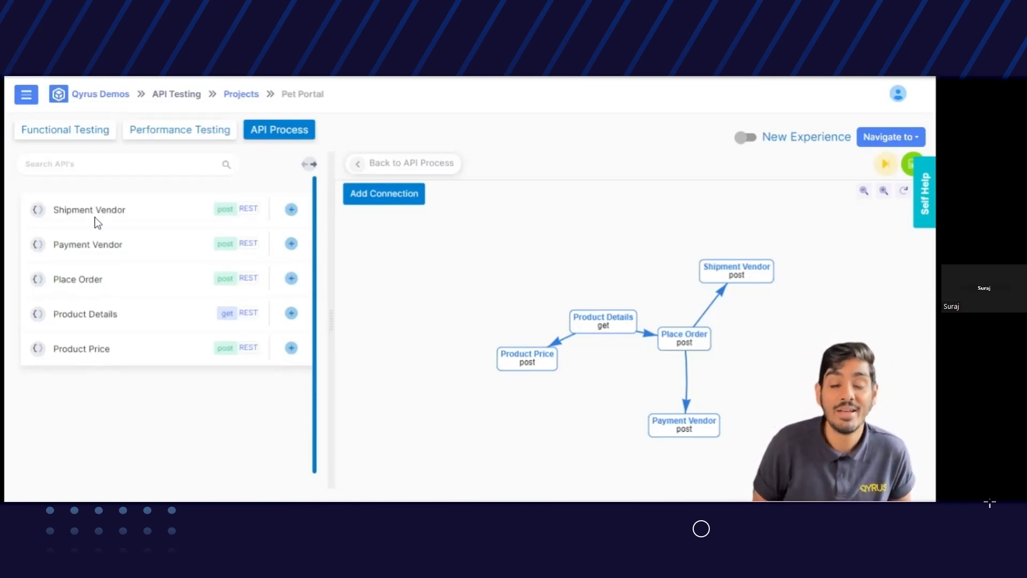
mouse_move(67, 360)
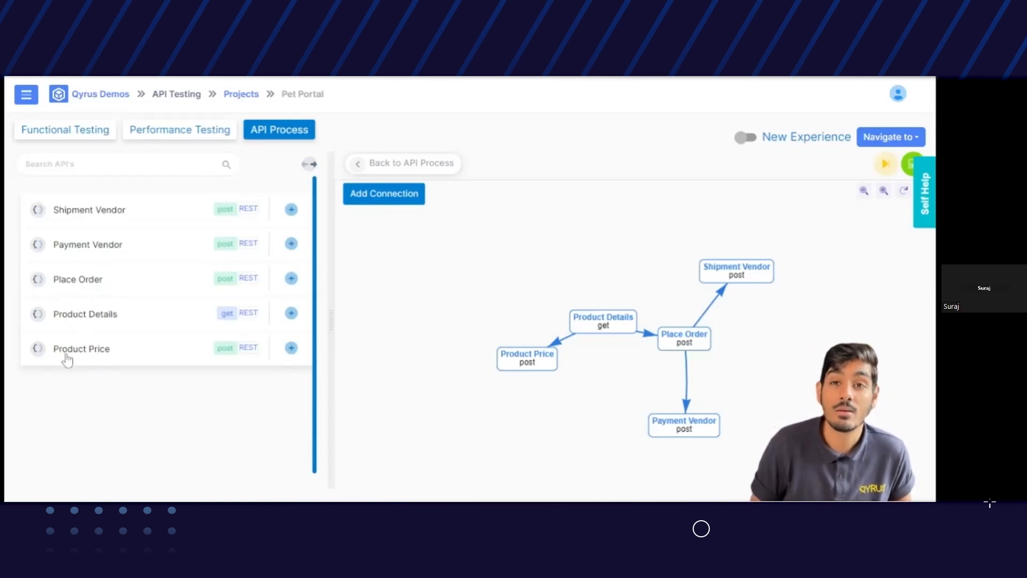
mouse_move(406, 358)
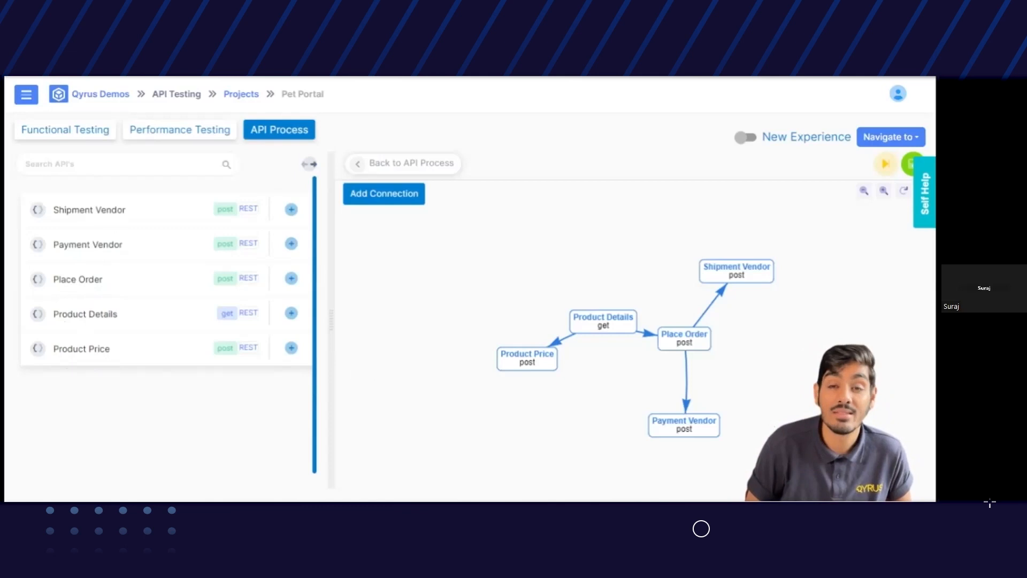
mouse_move(541, 346)
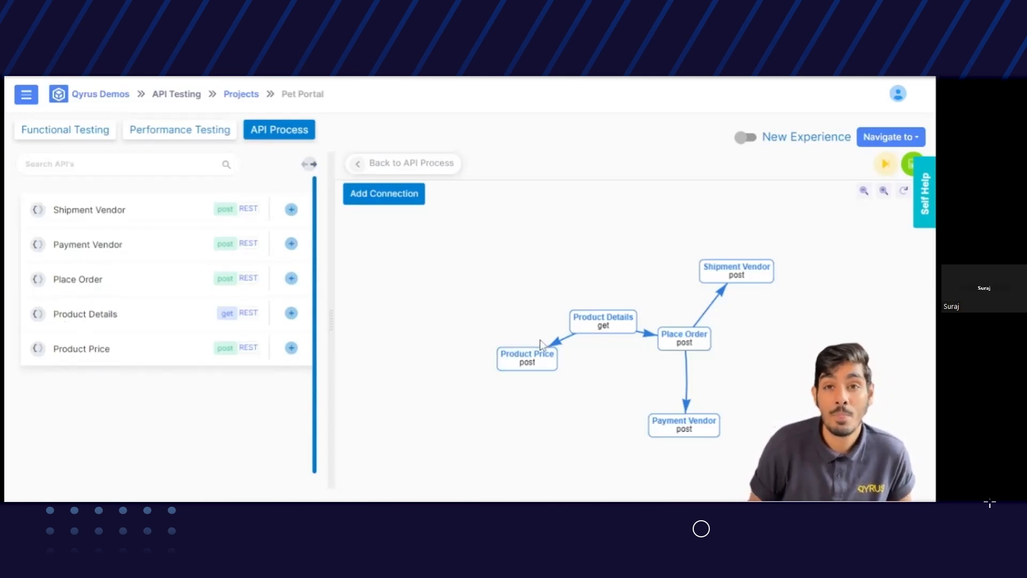
left_click(889, 137)
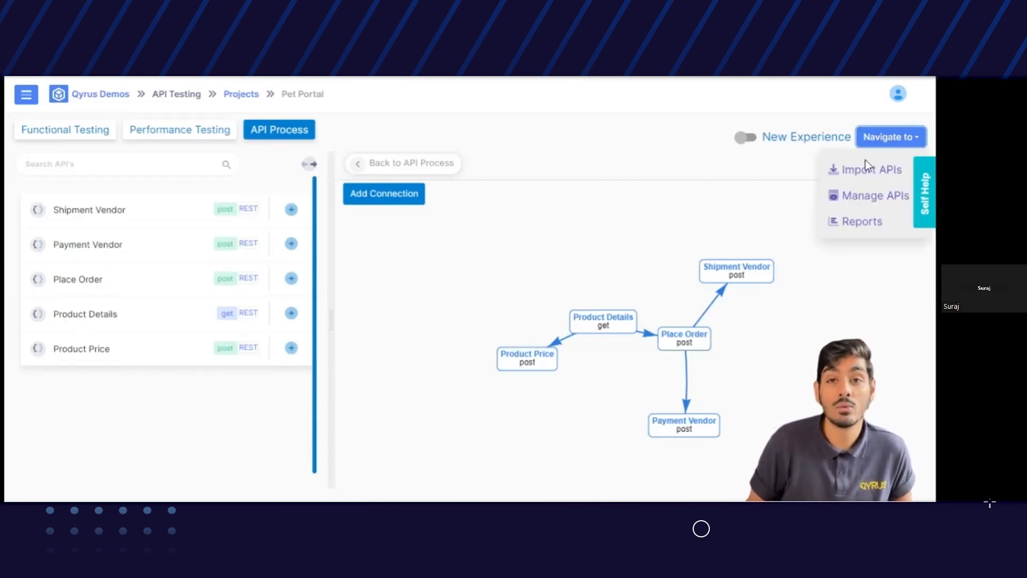
Step: Open the Pet Portal Flow Summary report showing 5 tests run, 0 failed
left_click(861, 221)
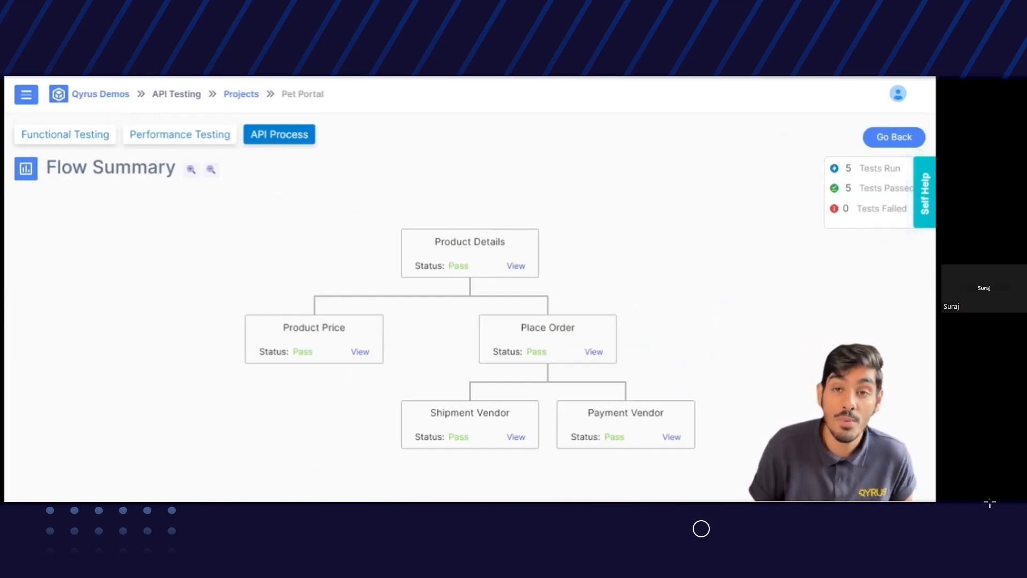
mouse_move(528, 270)
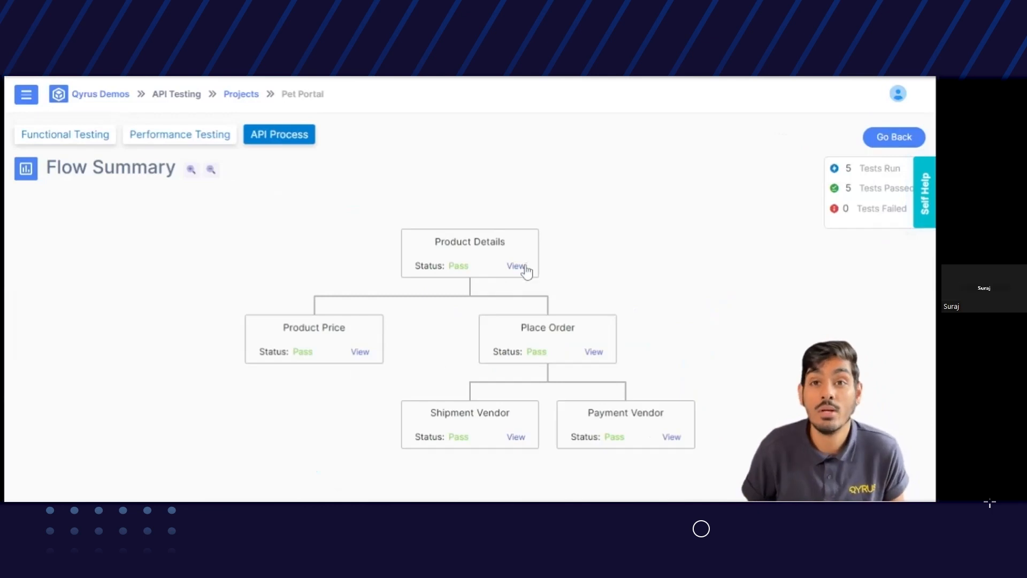
Step: Inspect the Product Details test result's response body and headers, then close the dialog
left_click(517, 266)
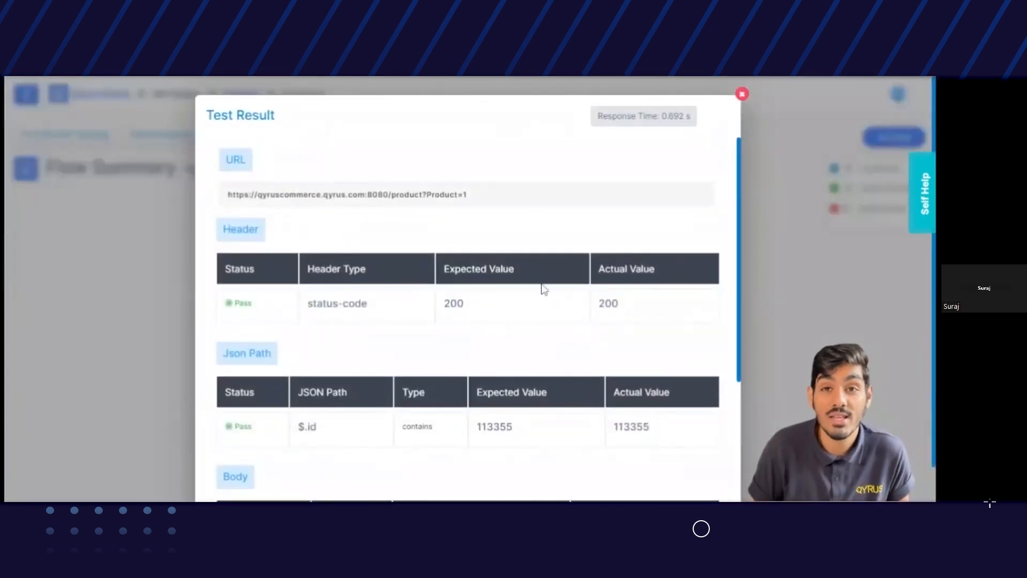
scroll("down", 3)
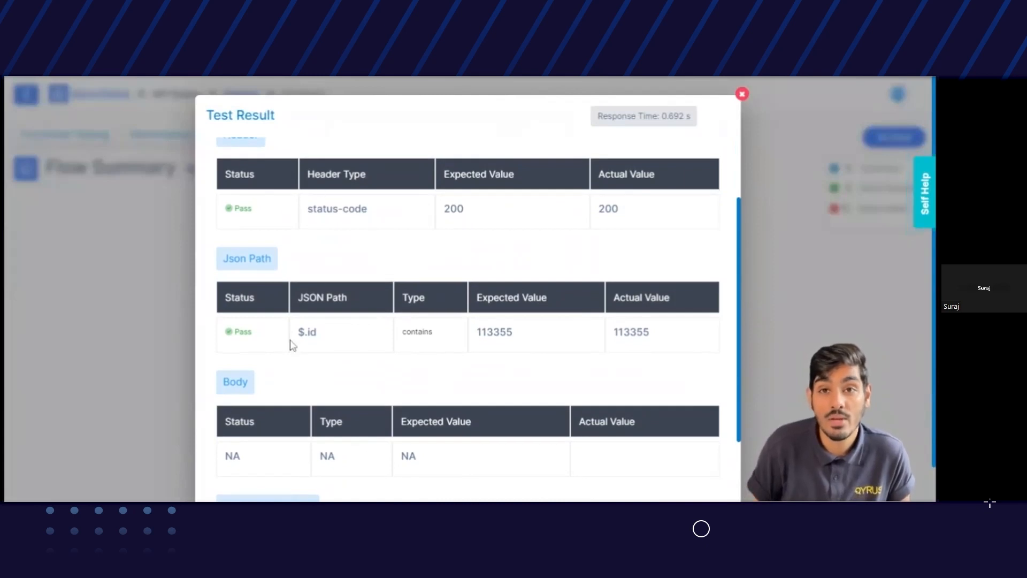
mouse_move(365, 343)
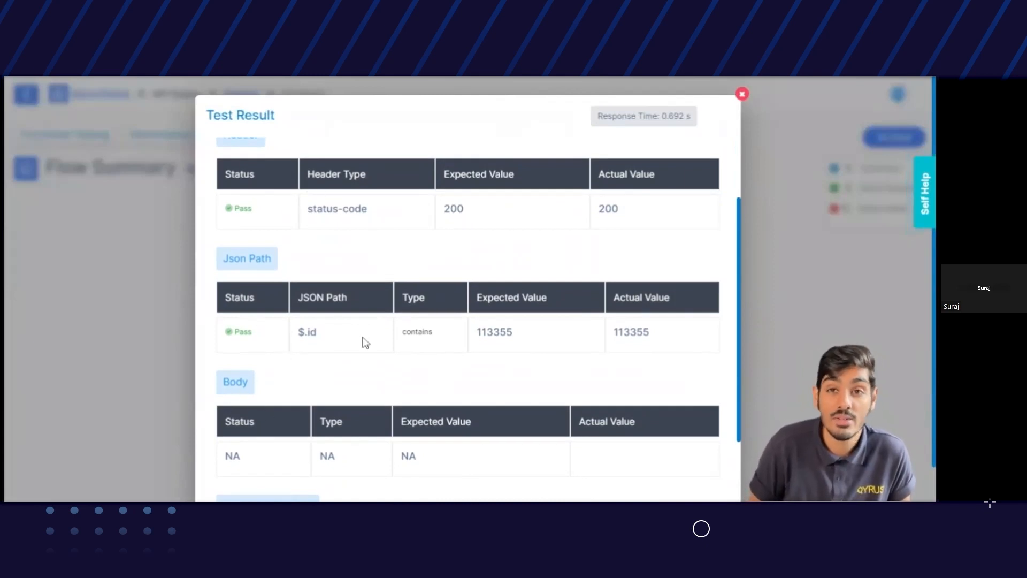
scroll("down", 3)
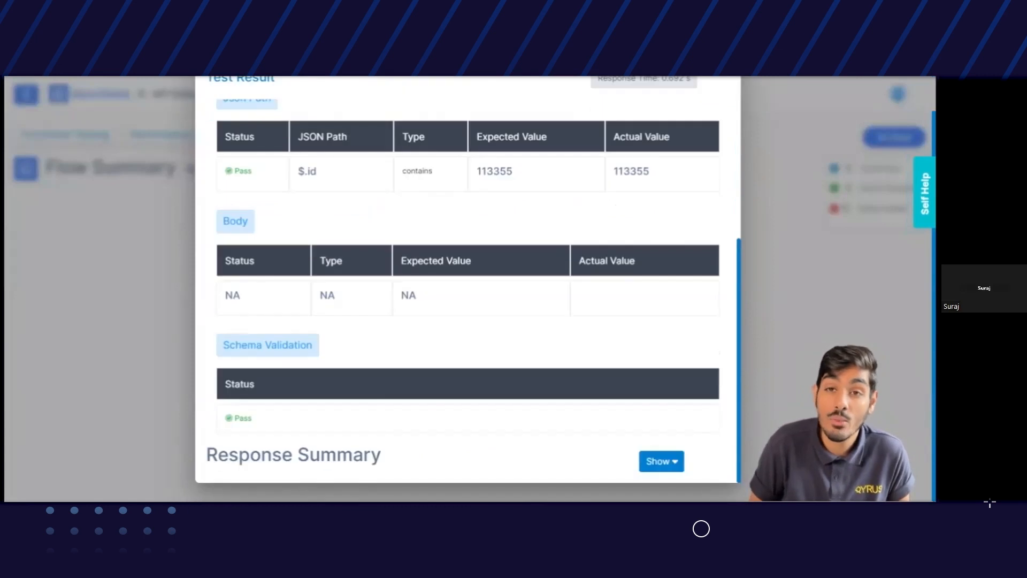
left_click(662, 460)
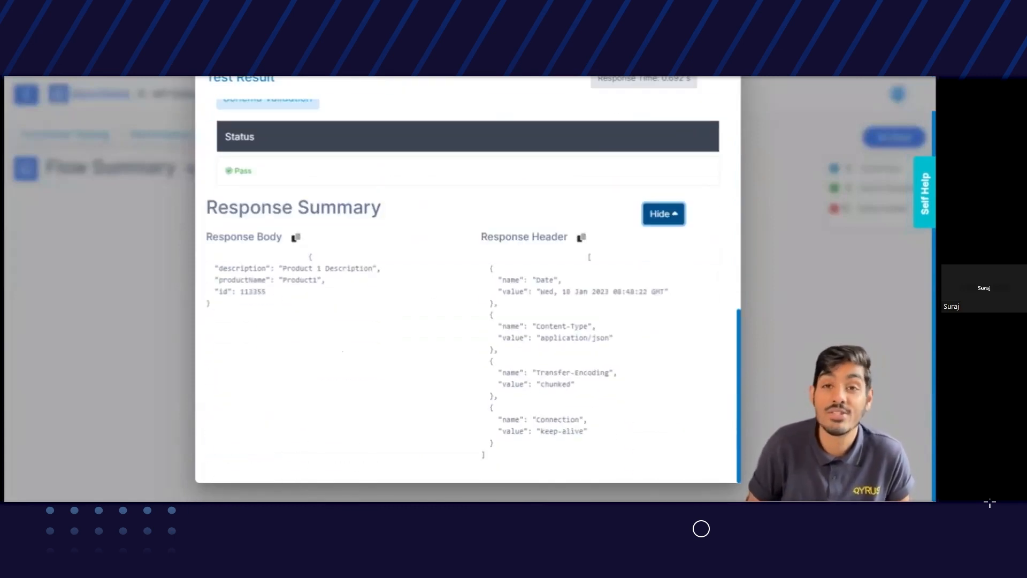
mouse_move(439, 309)
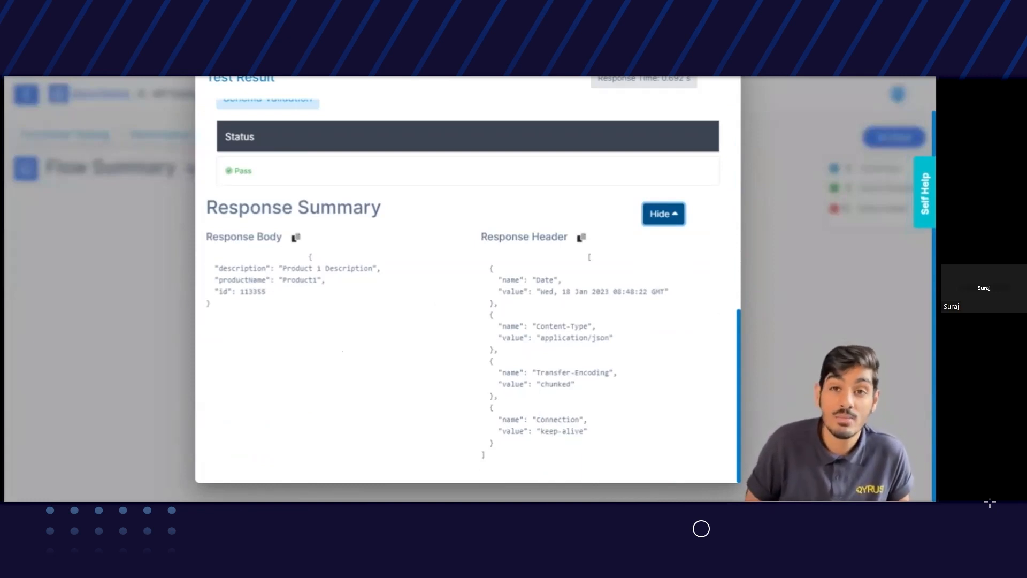
scroll("up", 3)
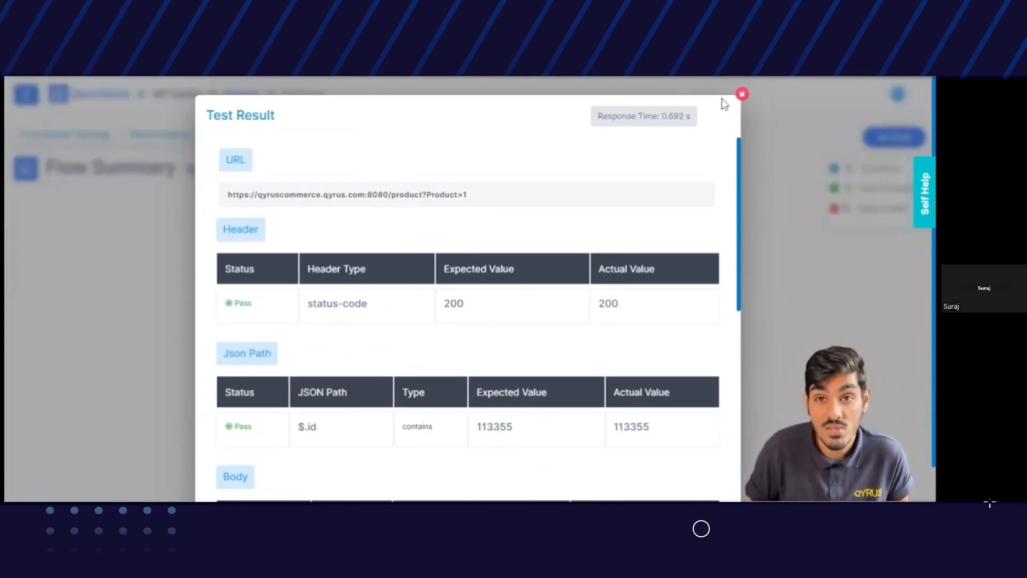
left_click(742, 93)
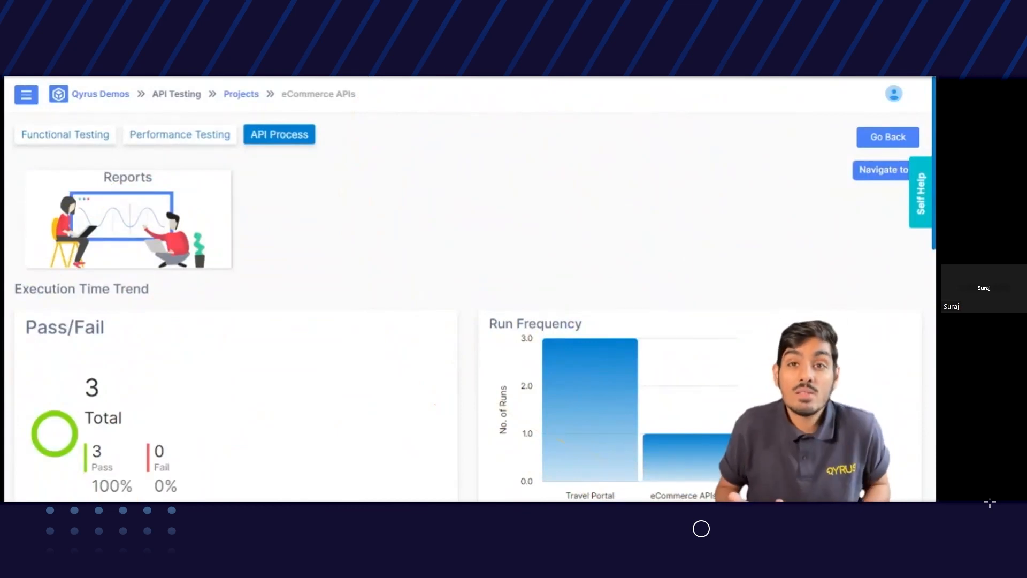
Step: Scroll down the Reports page to the eCommerce APIs flow response-time chart
scroll("down", 3)
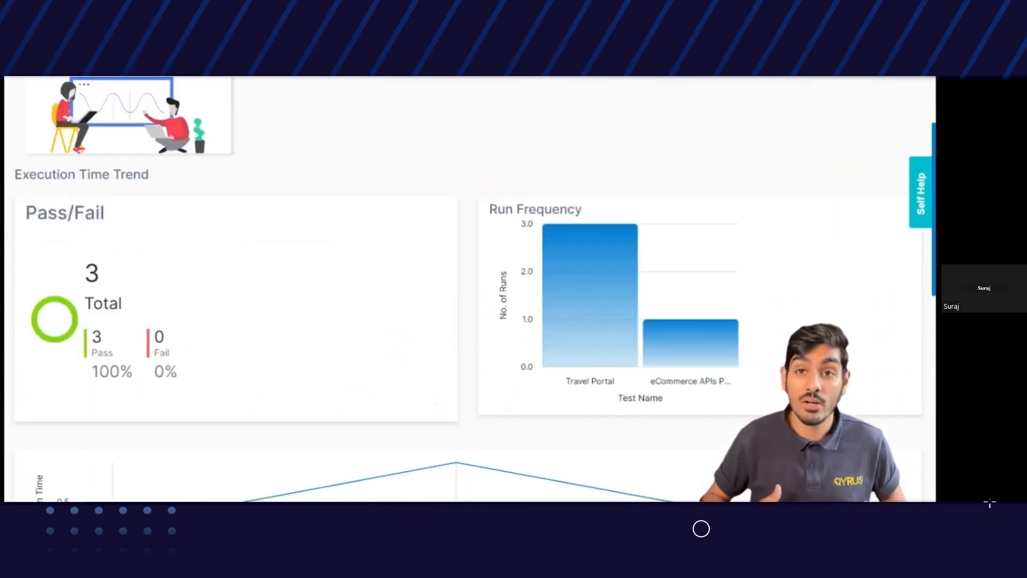
scroll("down", 3)
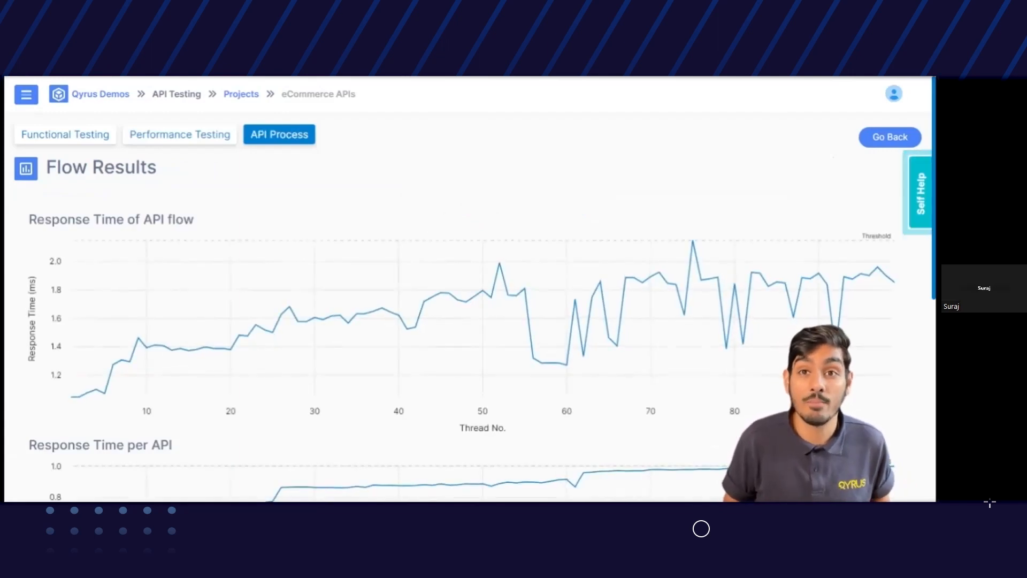
mouse_move(739, 388)
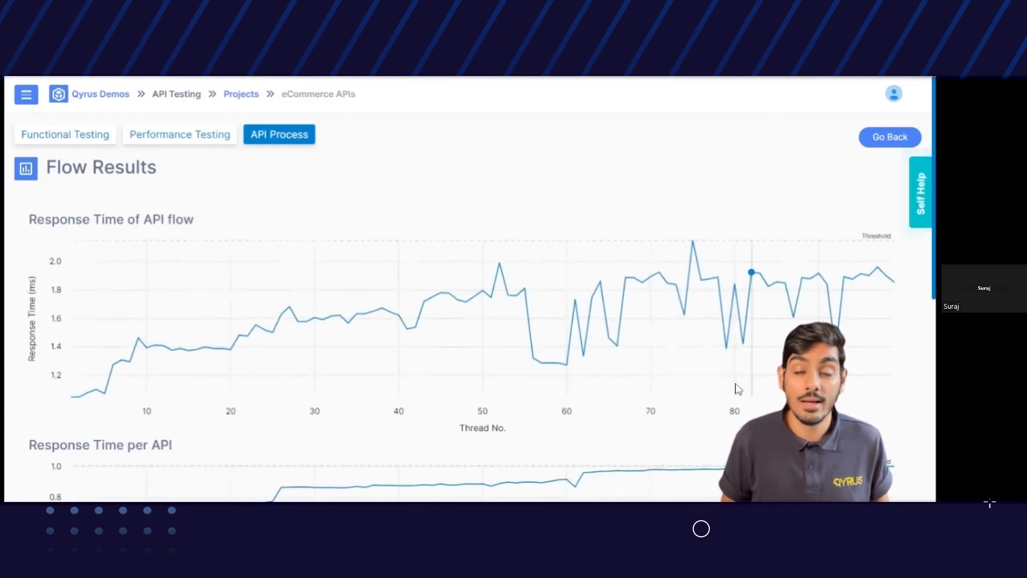
mouse_move(625, 331)
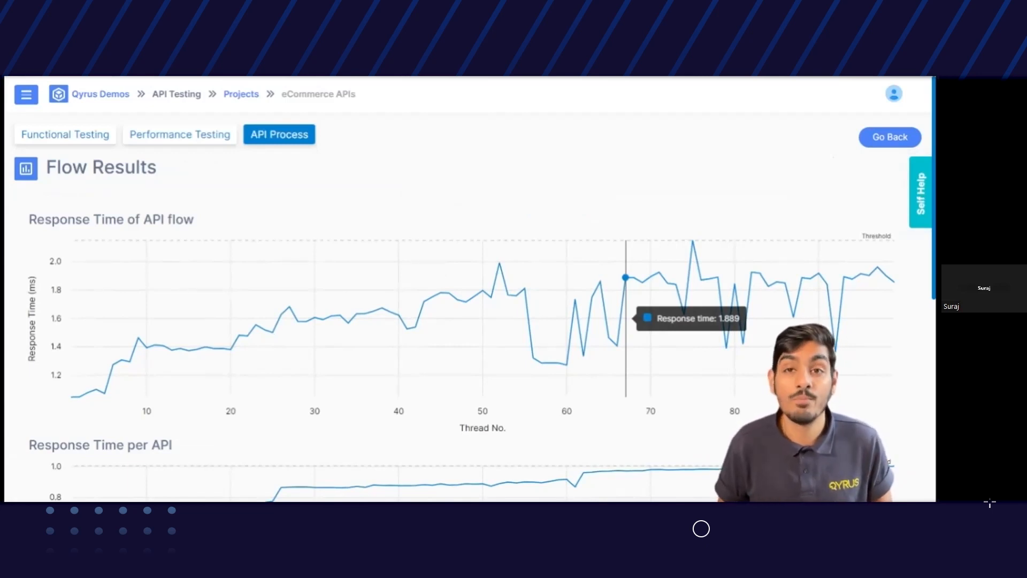
scroll("down", 3)
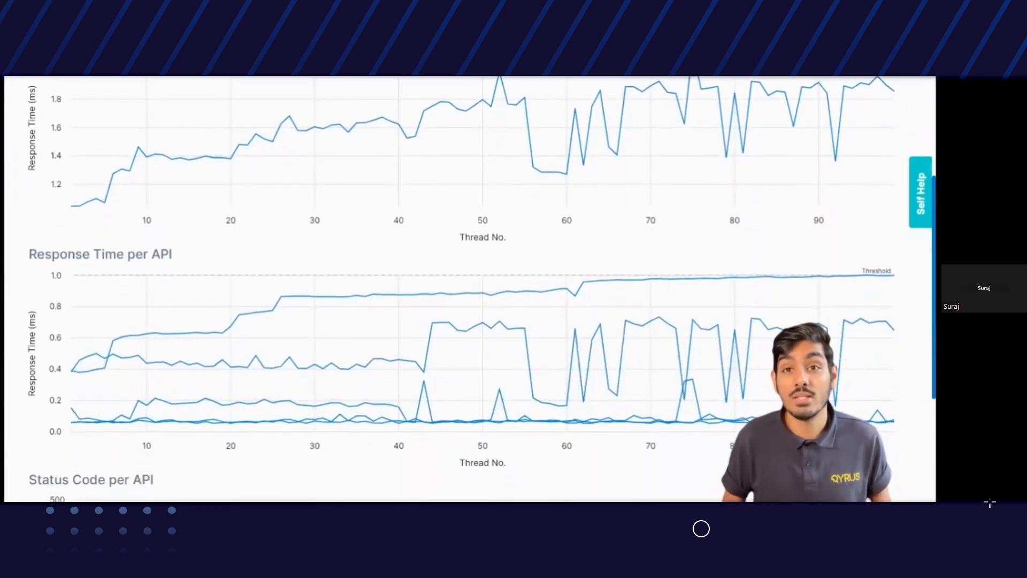
mouse_move(625, 353)
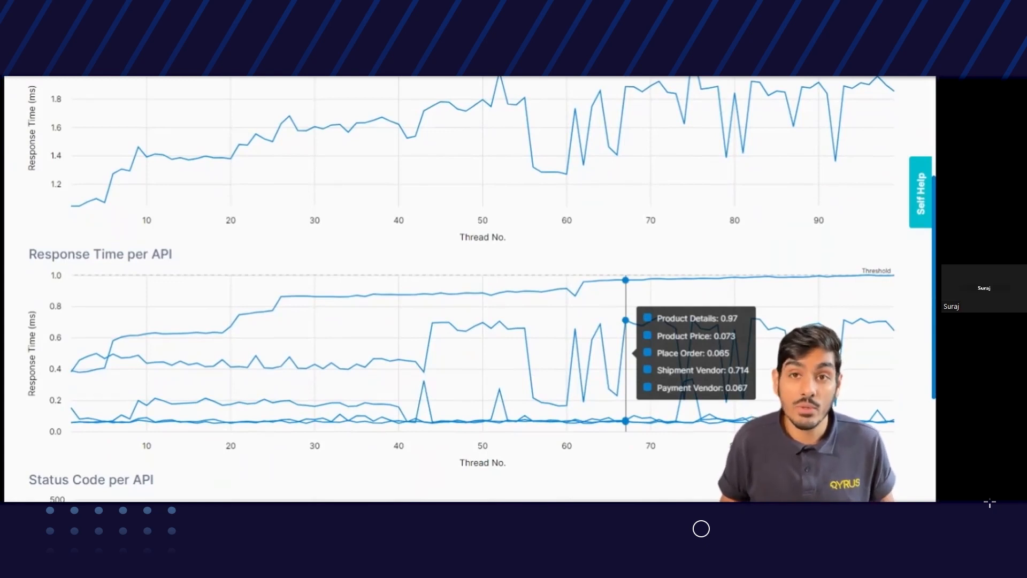
scroll("down", 3)
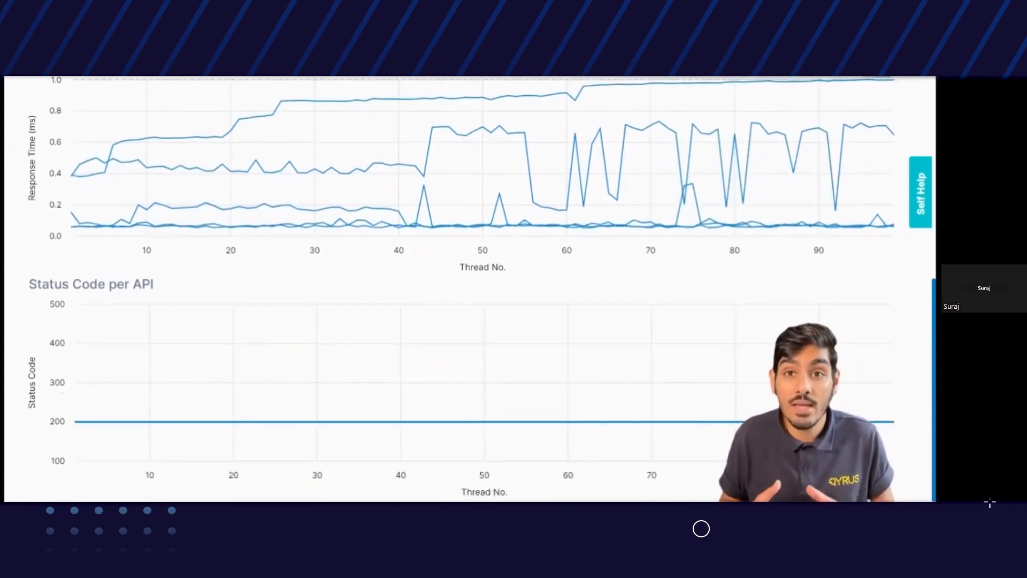
mouse_move(626, 422)
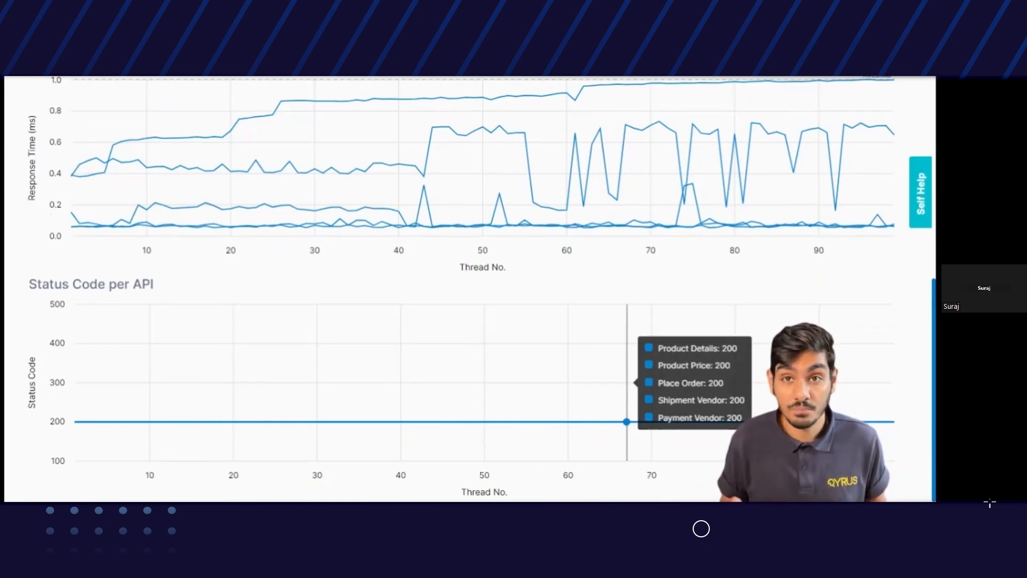
mouse_move(592, 394)
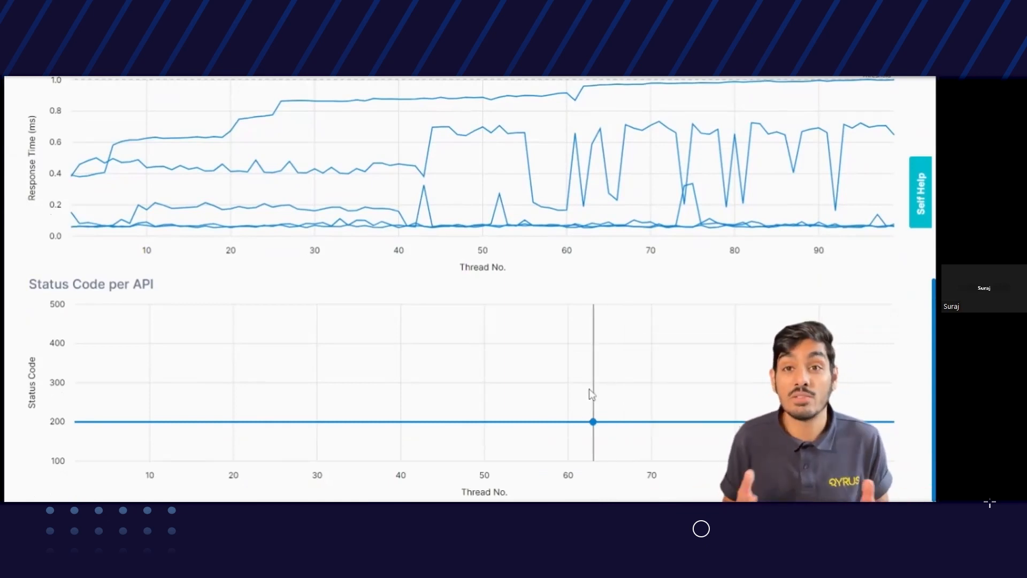
scroll("up", 3)
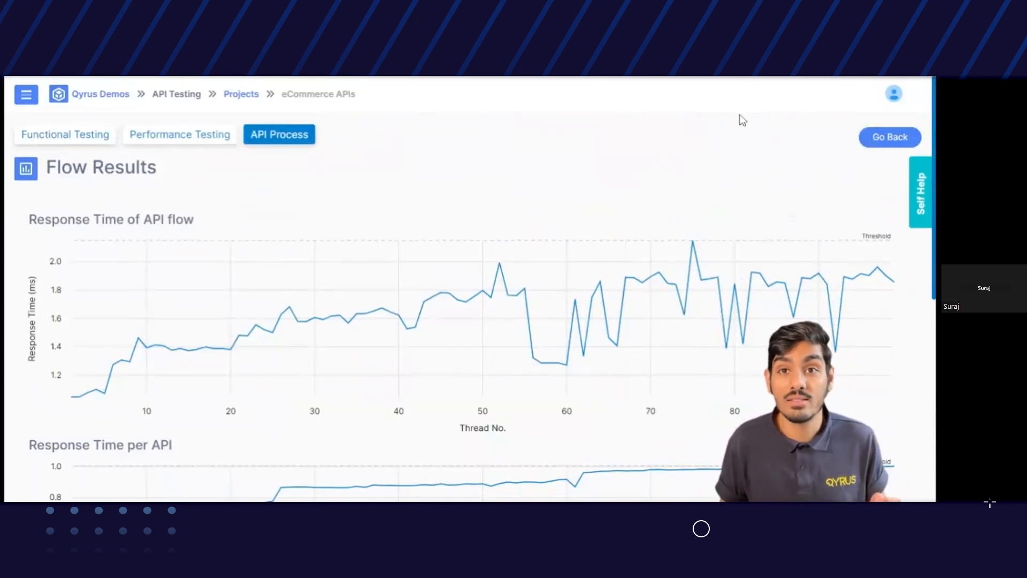
mouse_move(803, 81)
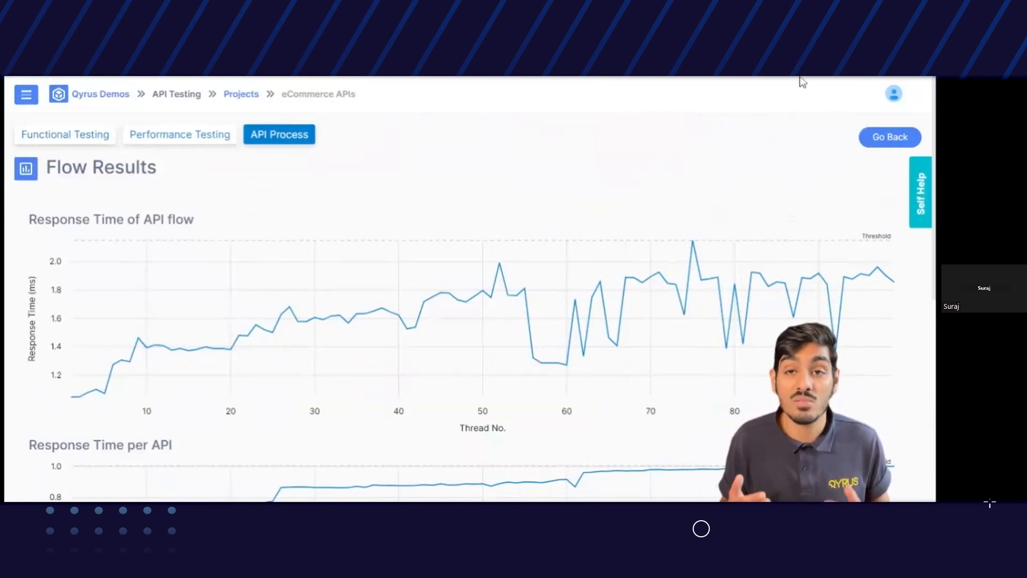